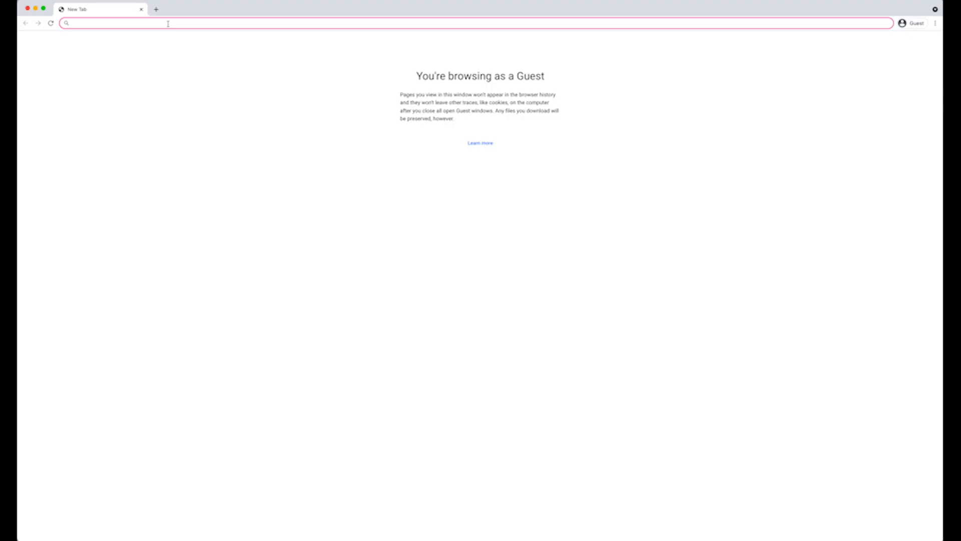
- Sign in to the Google account from the Forms URL and reach the Forms start page
text(https)
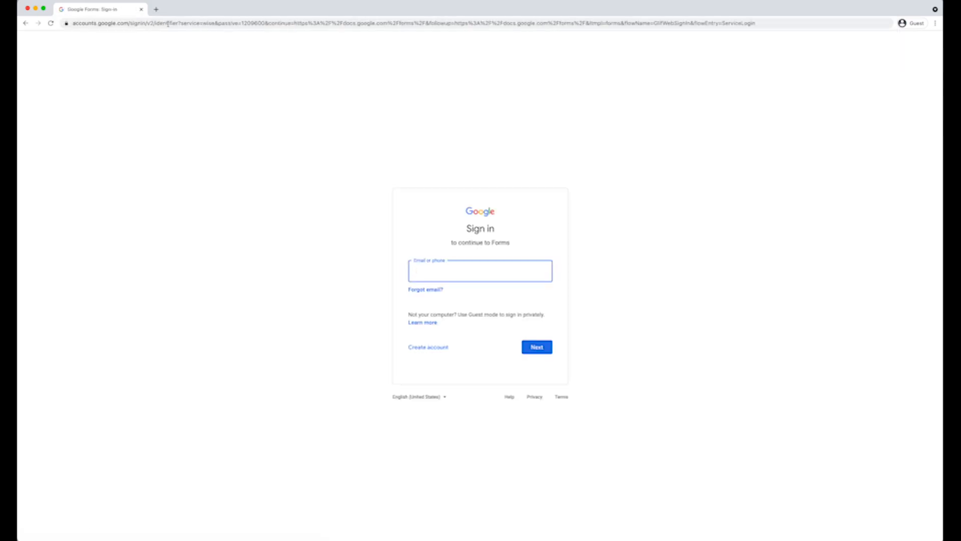
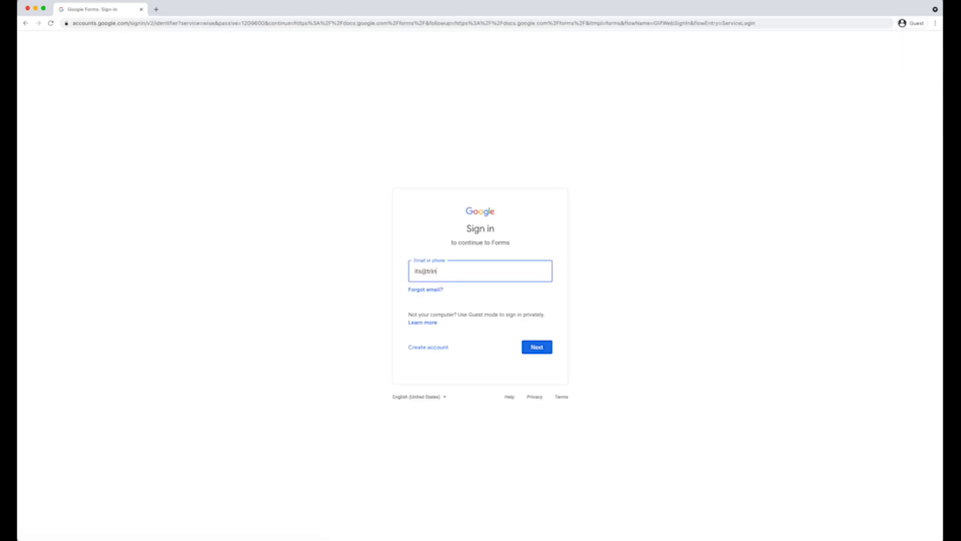
click(536, 347)
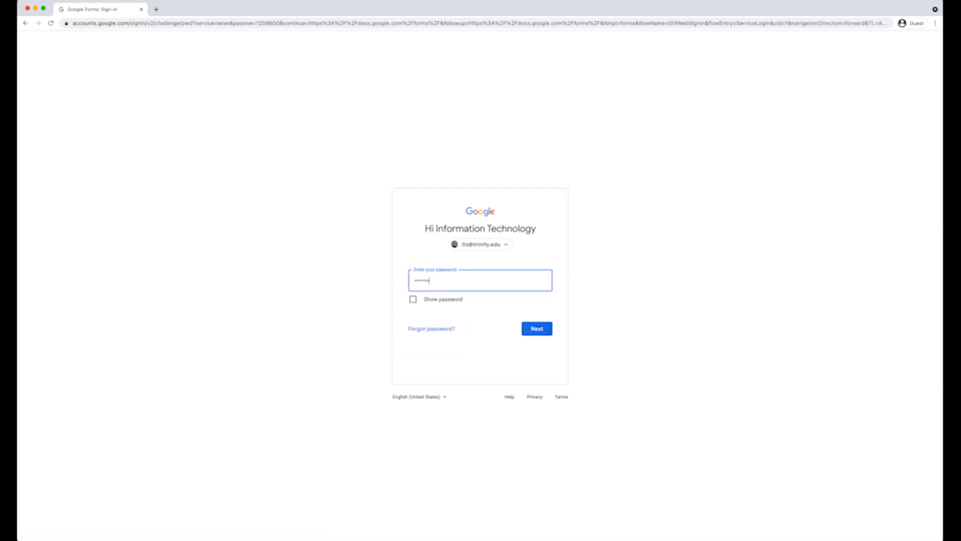
click(536, 329)
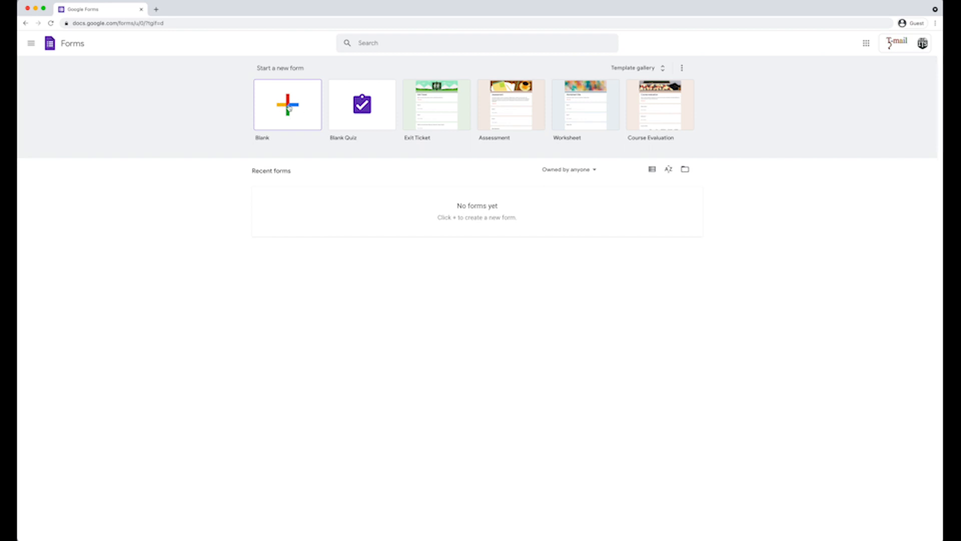
- Start a blank form and title it 'New form'
click(287, 104)
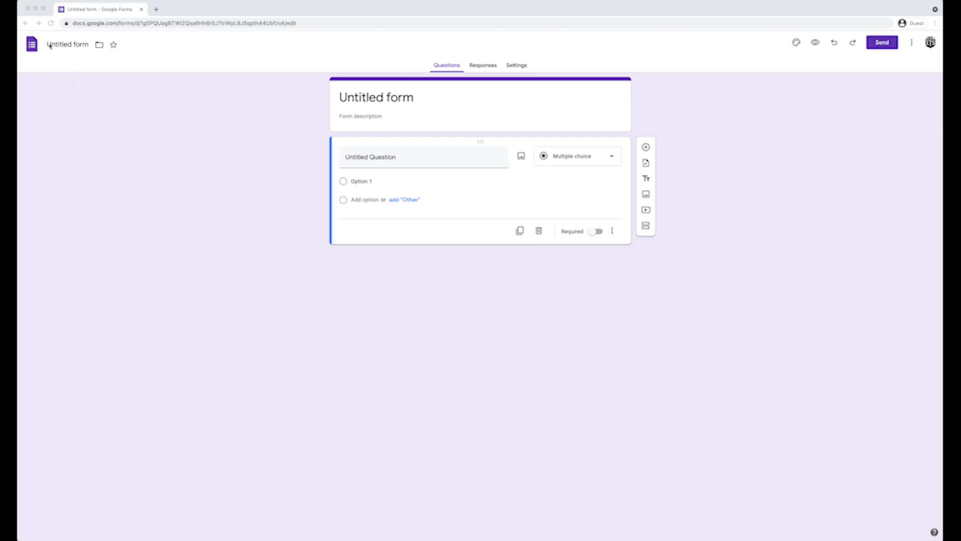
mouse_move(88, 49)
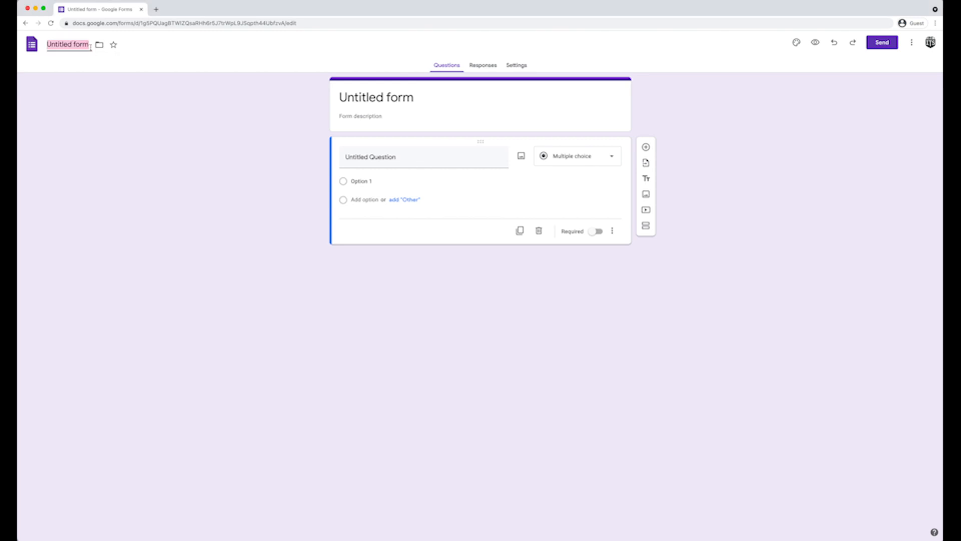
text(New form)
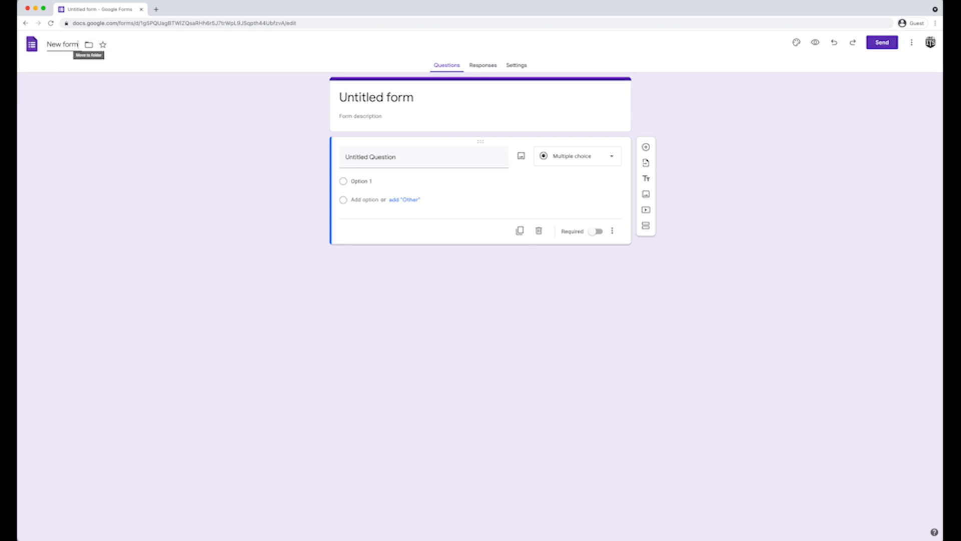
text(New form)
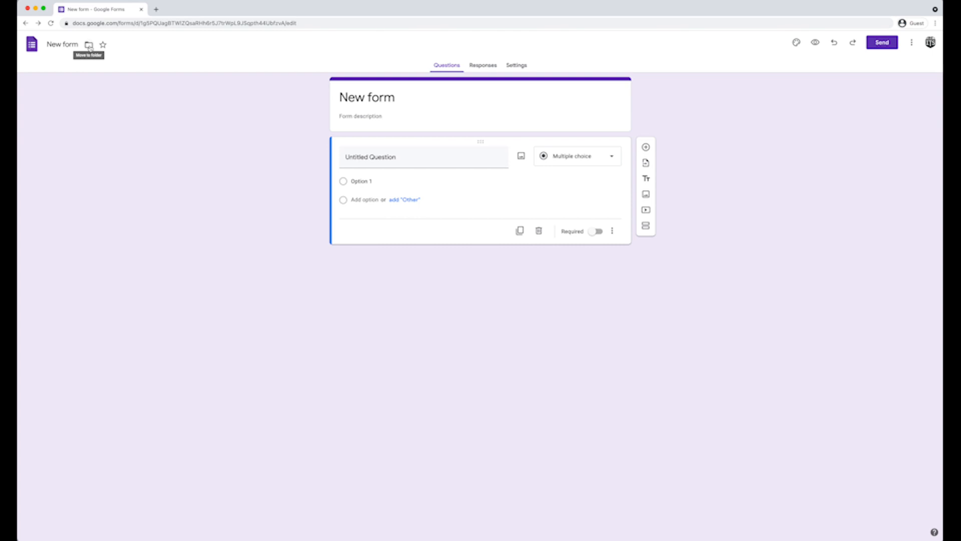
- Move the form into the Drive folder 'Form Folder'
click(88, 44)
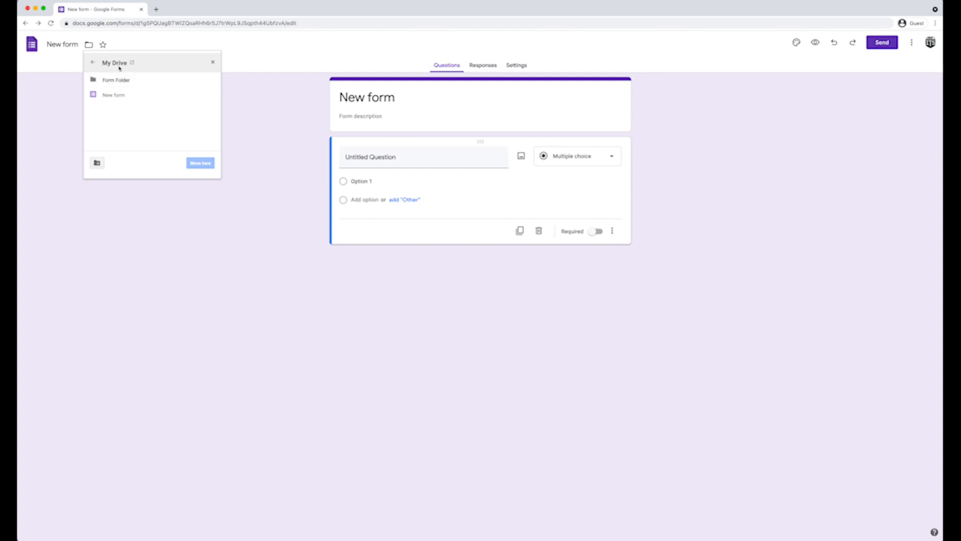
mouse_move(115, 80)
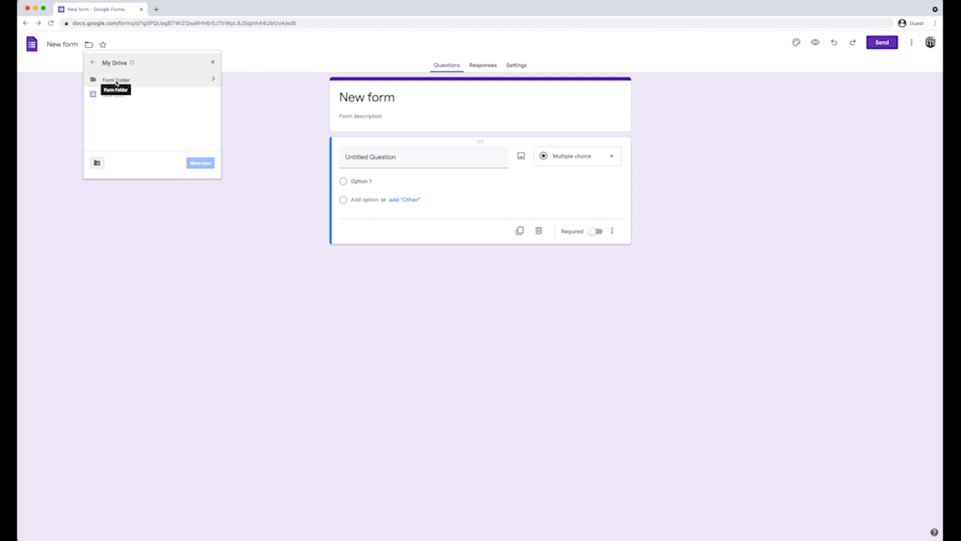
click(115, 80)
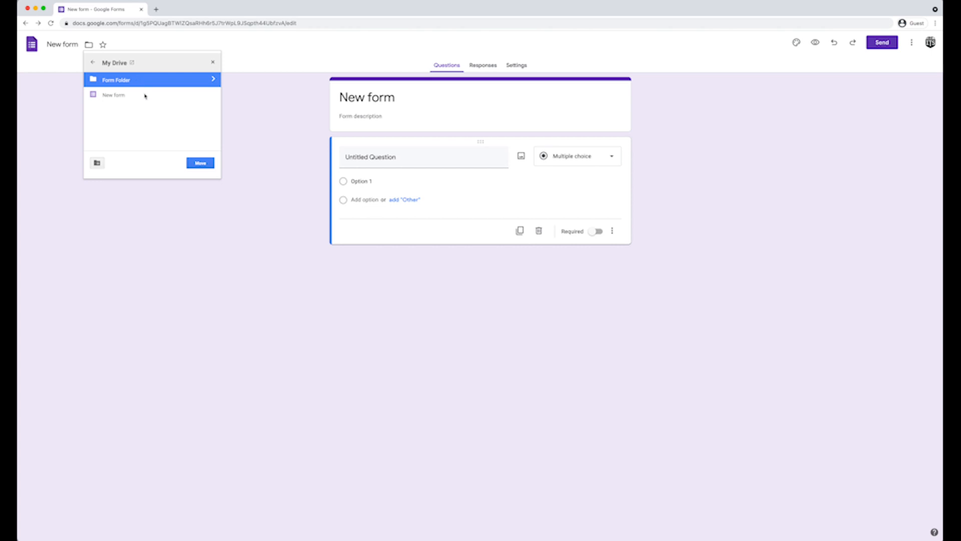
mouse_move(200, 162)
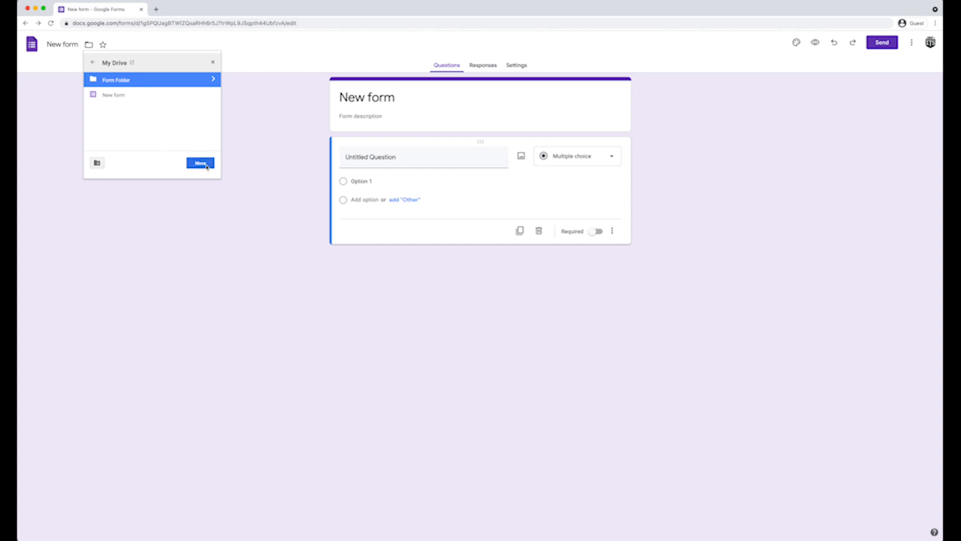
click(200, 163)
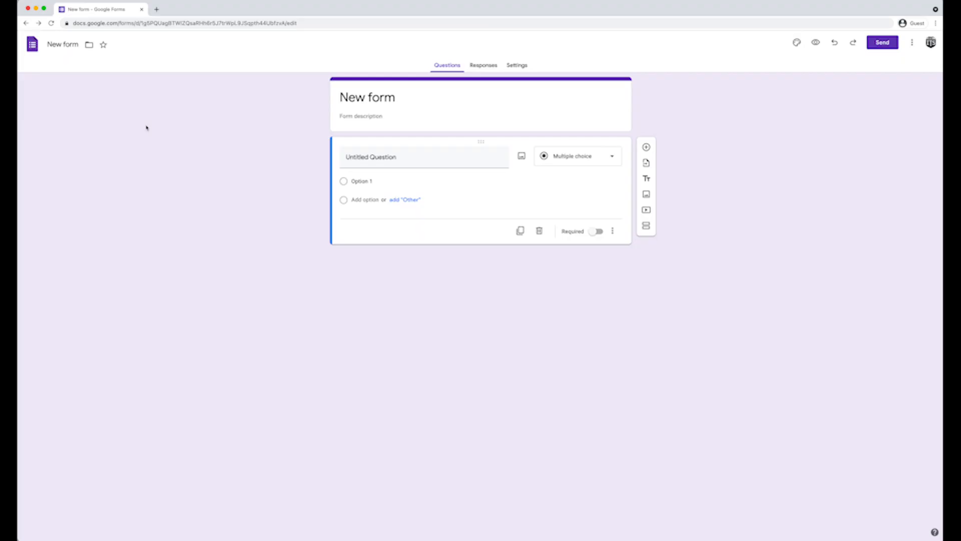
mouse_move(103, 44)
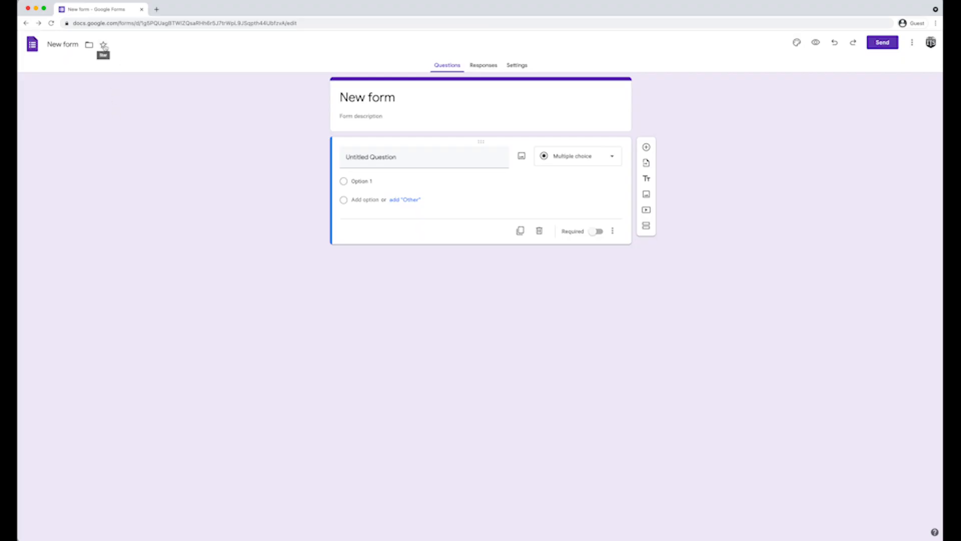
- Star New form and reopen it from the recent forms list
click(104, 44)
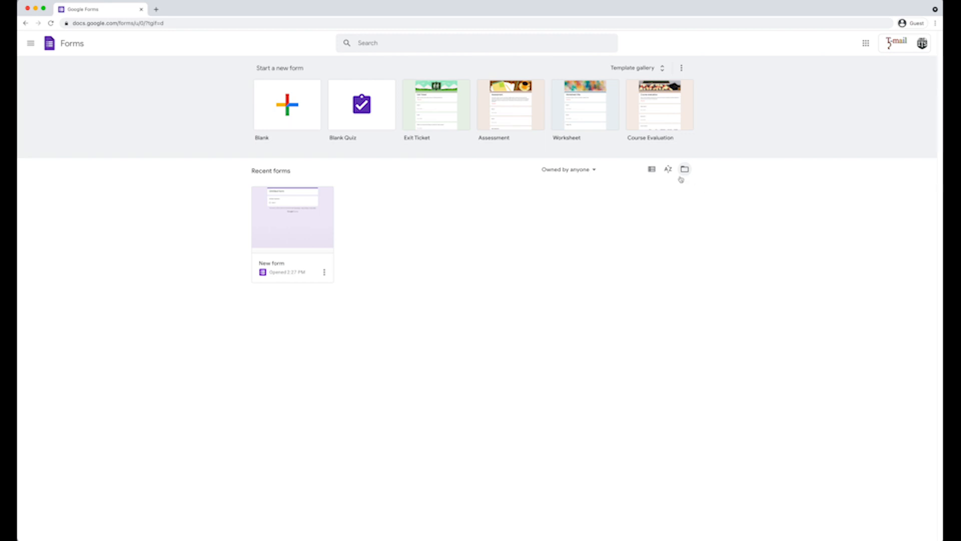
click(684, 170)
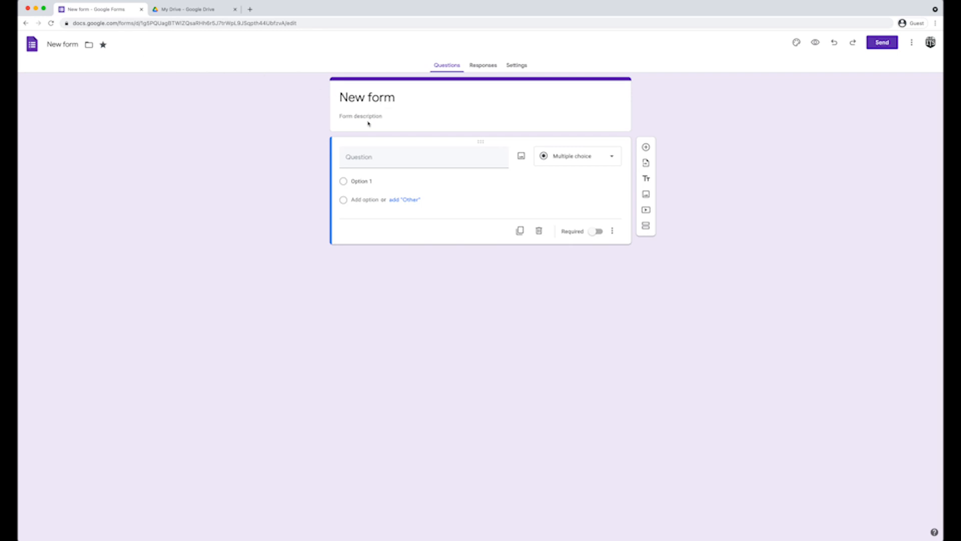
- Make question 1 a multiple choice reading 'what google workspace application will you like to learn more about?'
click(360, 116)
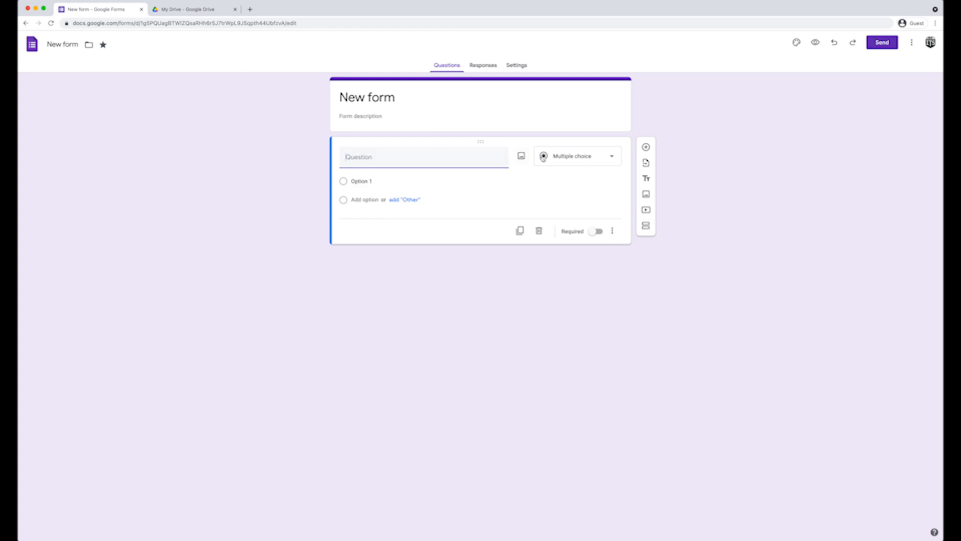
mouse_move(620, 165)
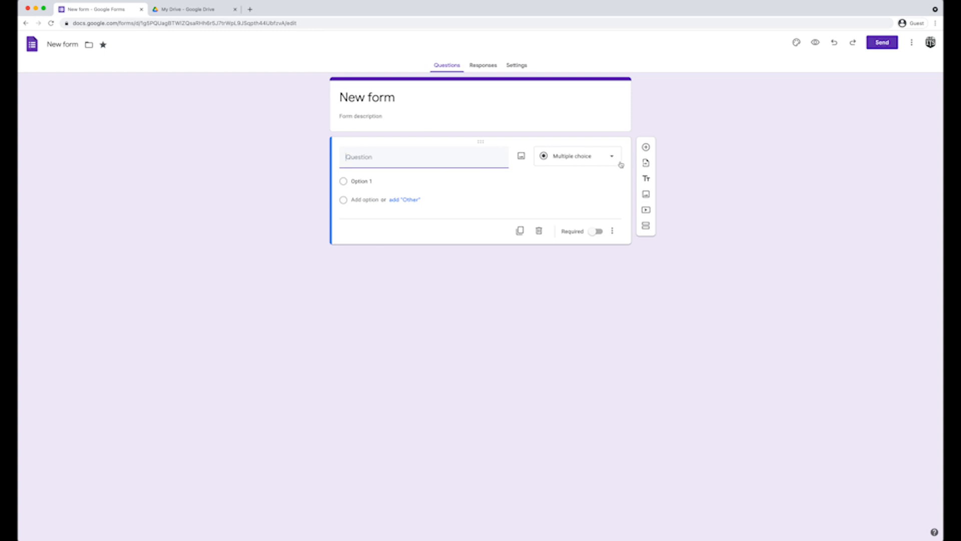
mouse_move(615, 162)
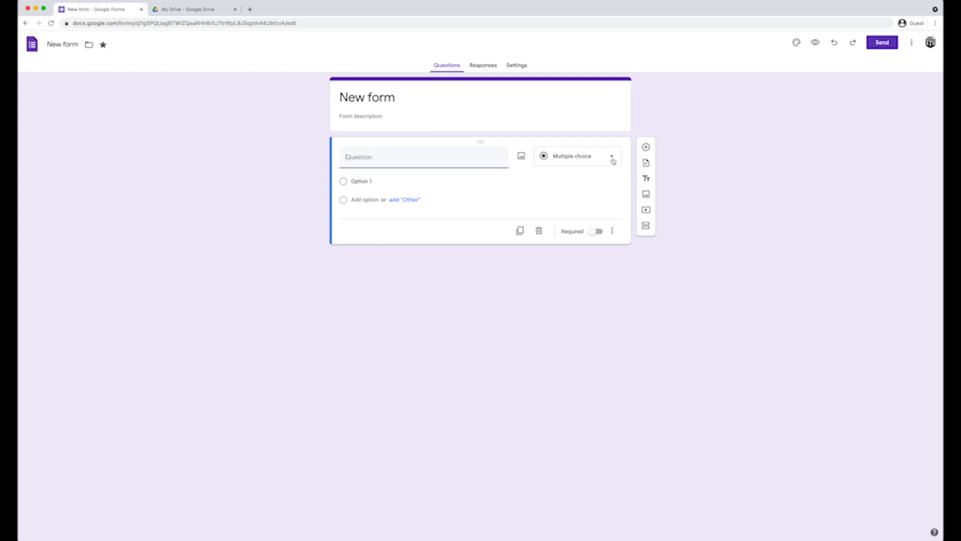
click(610, 156)
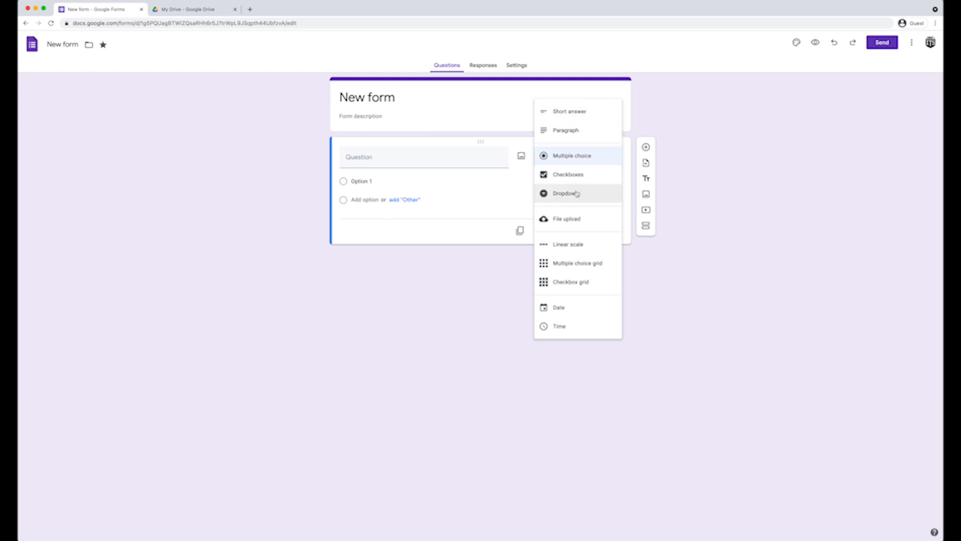
mouse_move(587, 329)
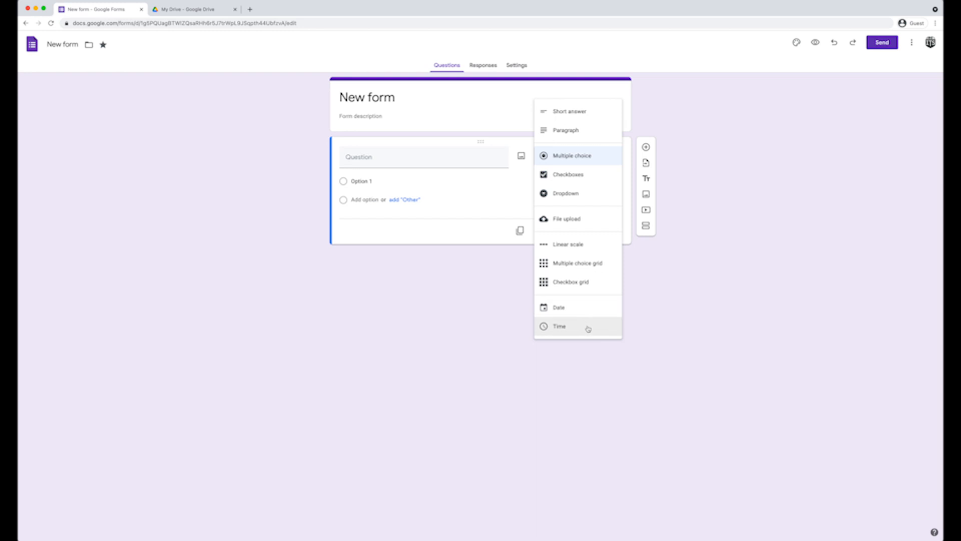
mouse_move(570, 155)
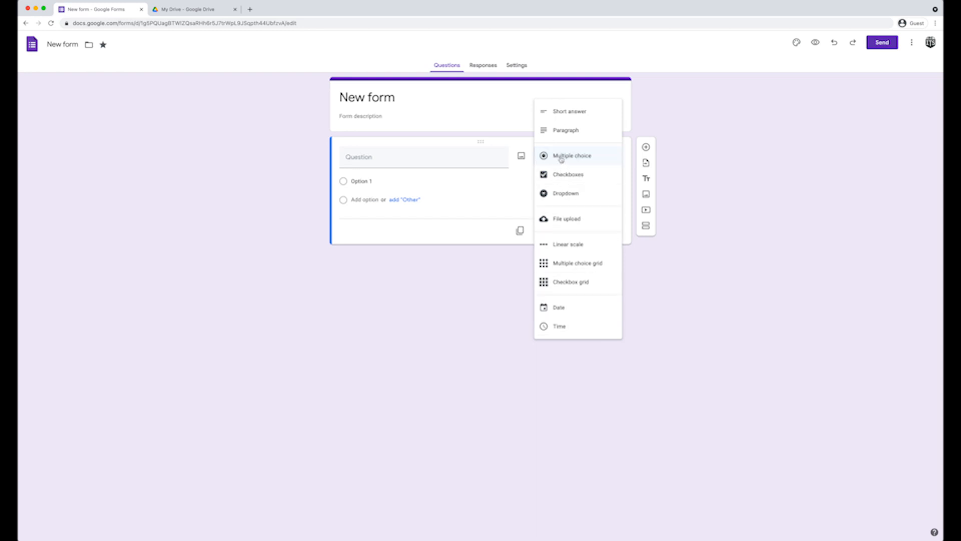
click(571, 155)
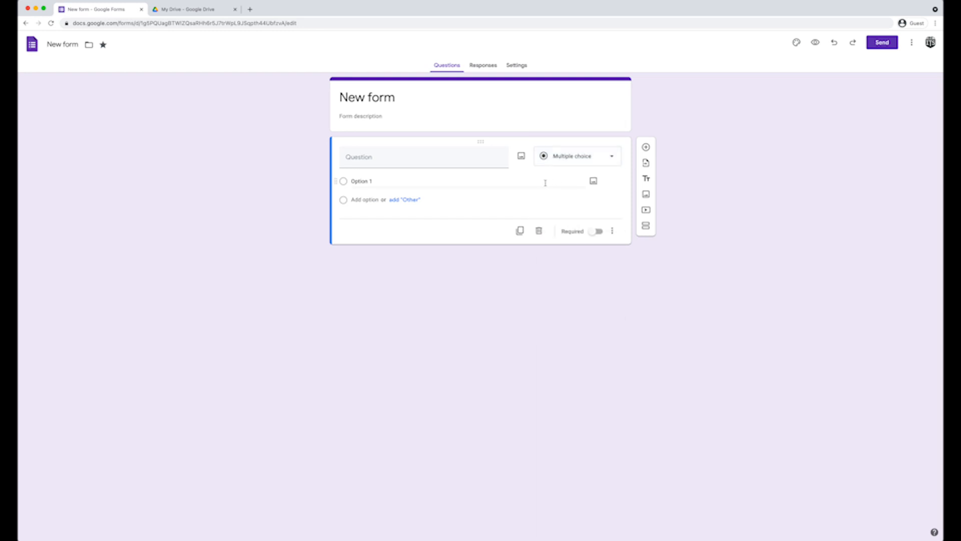
click(423, 156)
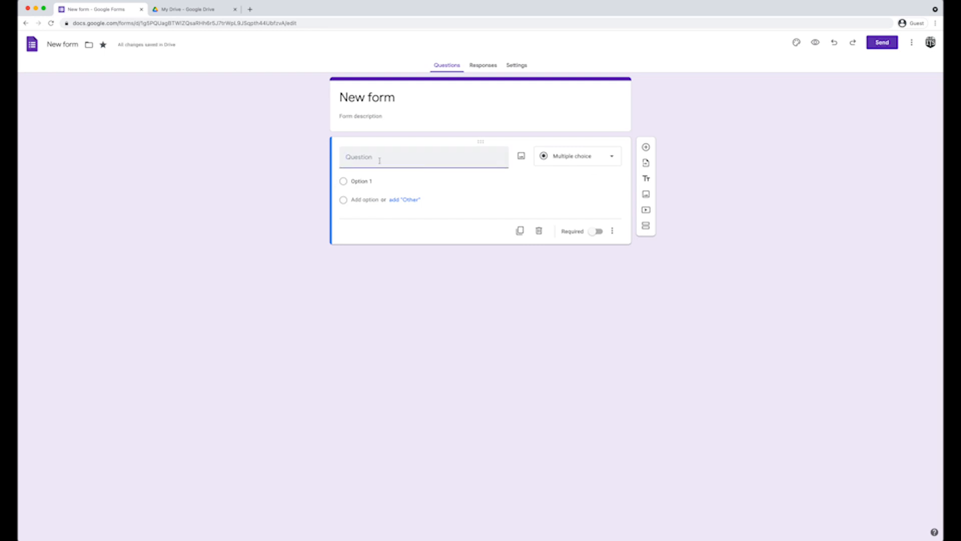
text(what google workspace application will you like to learn more about?)
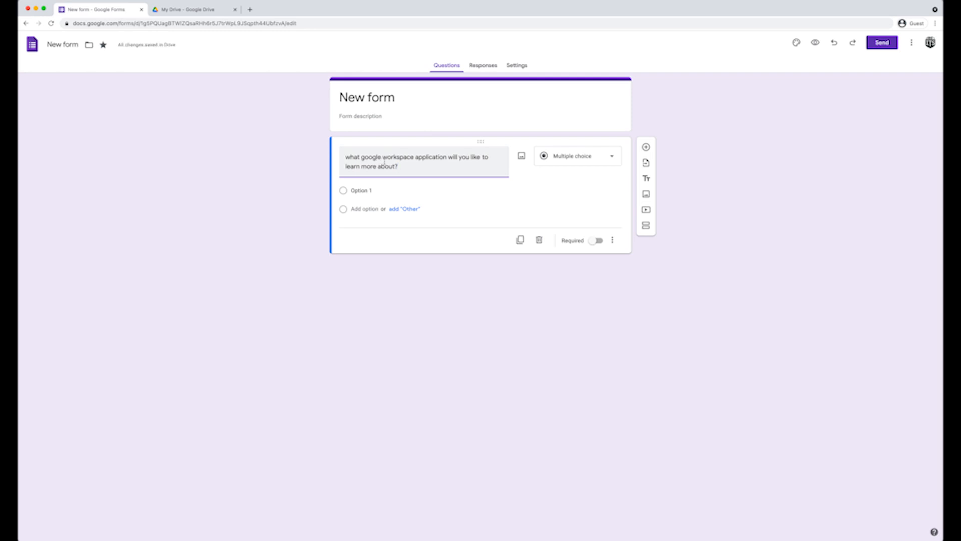
mouse_move(522, 167)
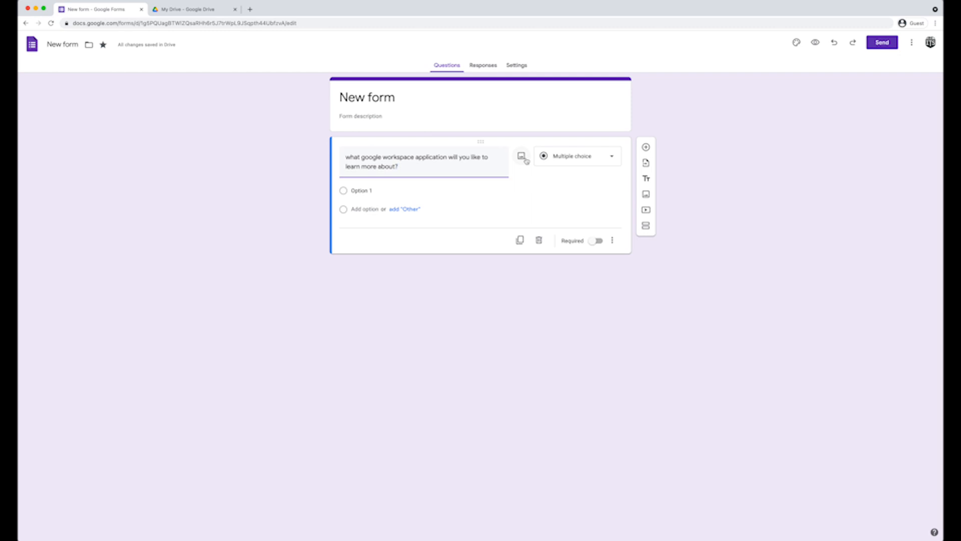
- Insert the TRAINING image from Drive under the question and rename Option 1 to 'Forms'
click(520, 156)
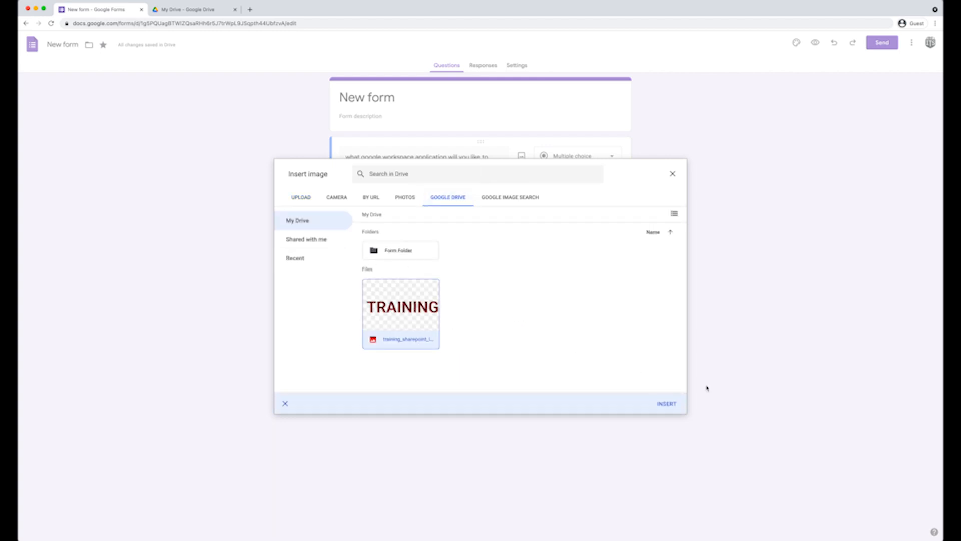
click(665, 404)
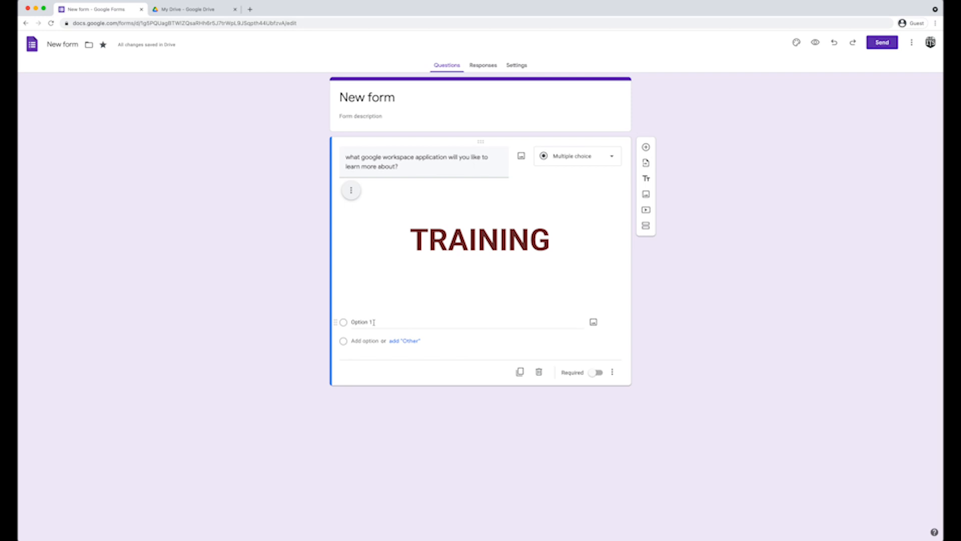
double_click(361, 322)
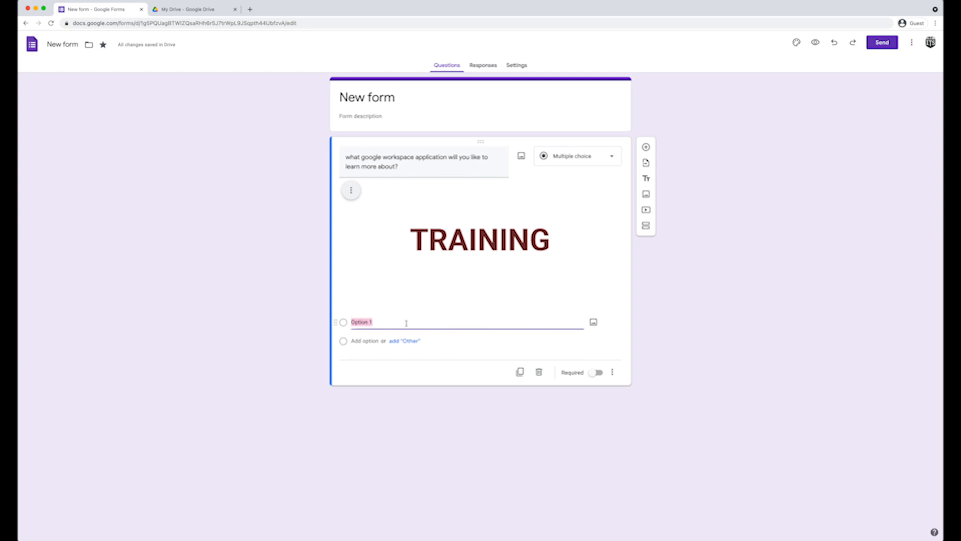
text(Form)
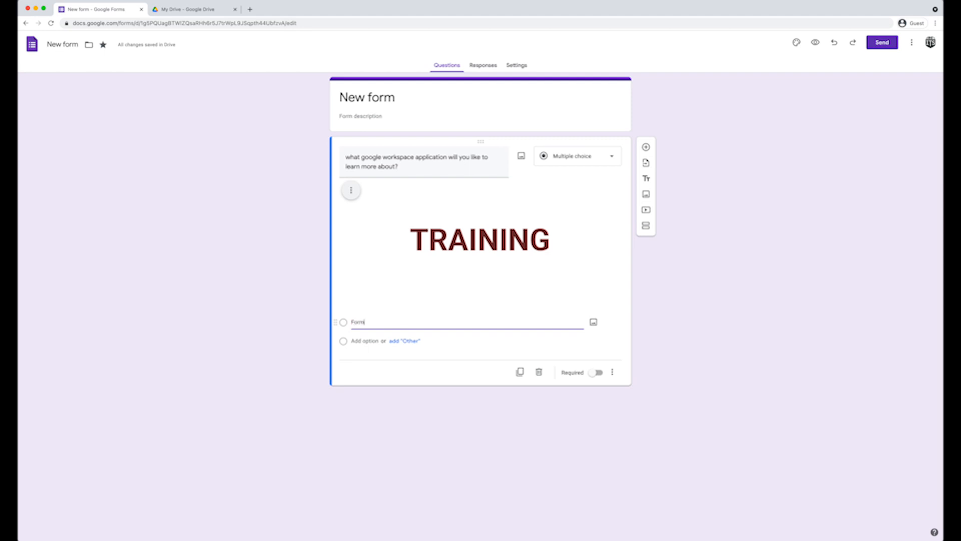
text(s)
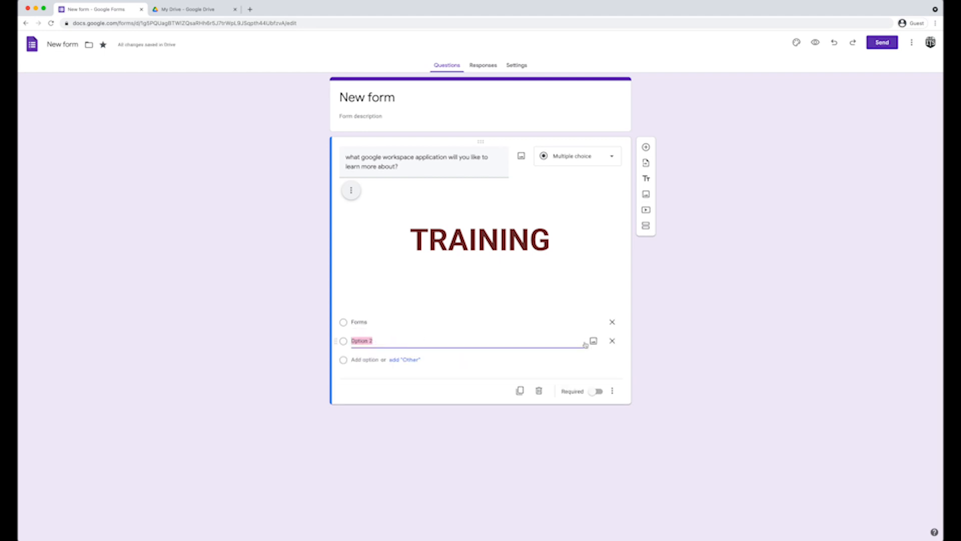
mouse_move(592, 340)
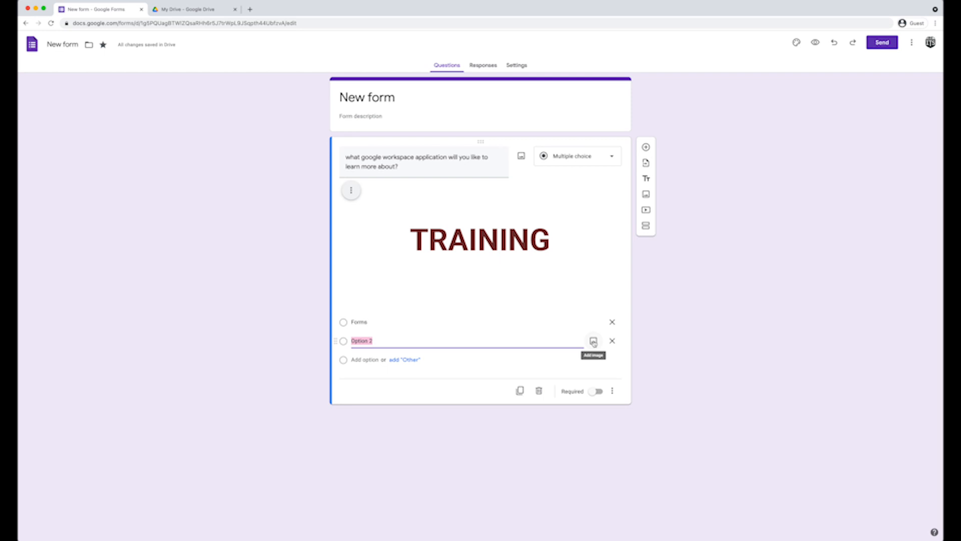
mouse_move(518, 391)
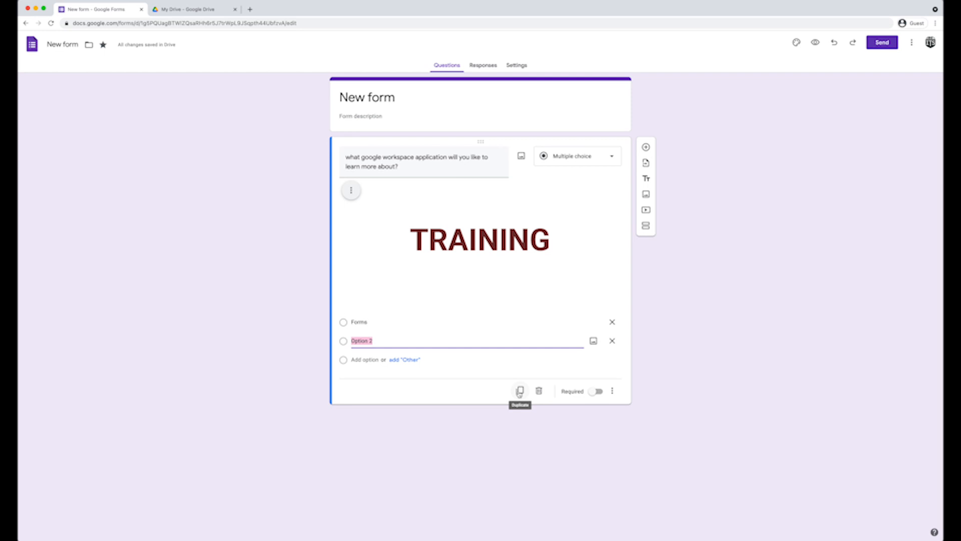
mouse_move(539, 392)
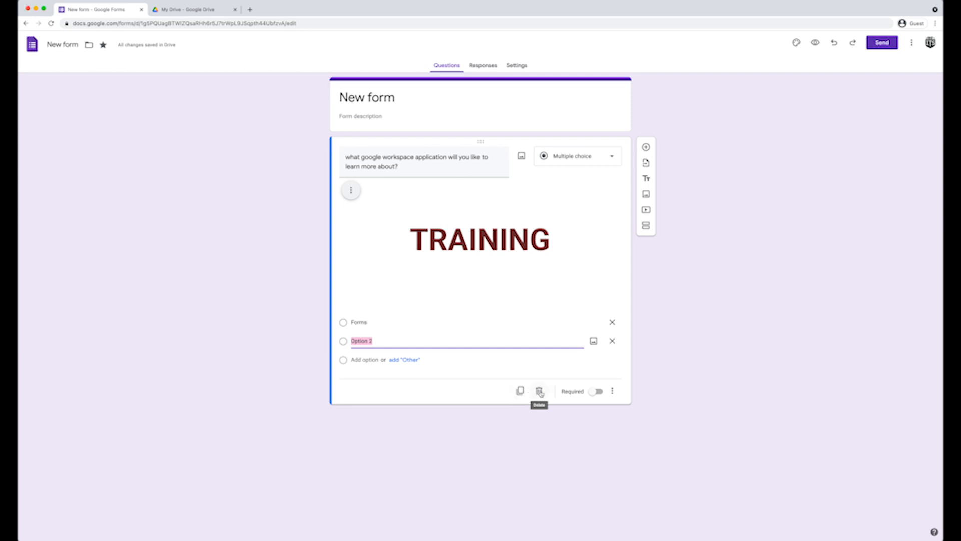
mouse_move(539, 392)
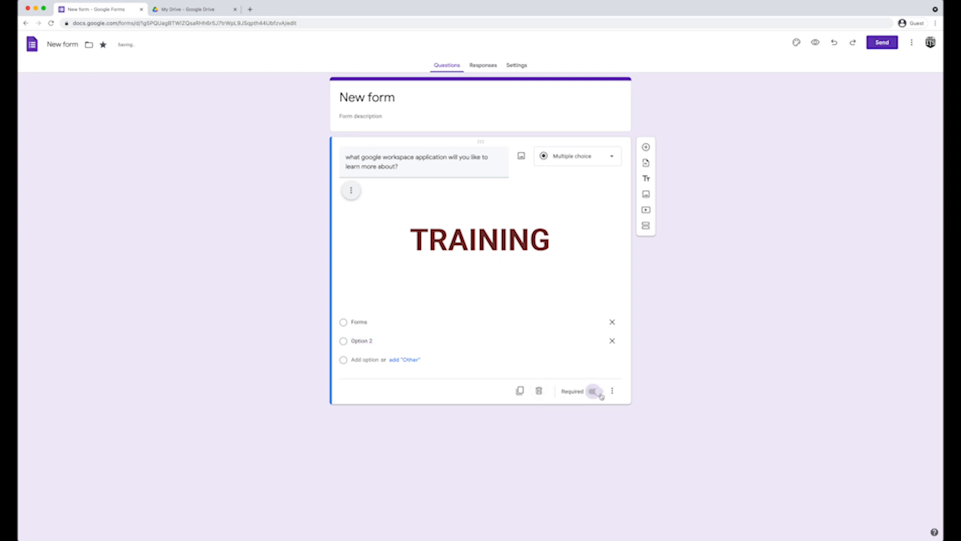
- Toggle Required on and off, then shuffle the answer option order from the question's extra options
click(594, 390)
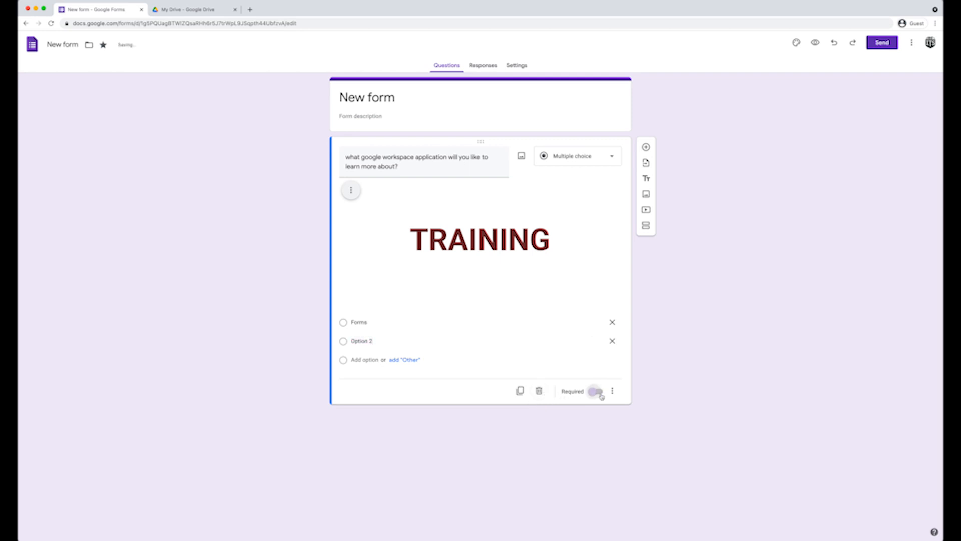
click(594, 391)
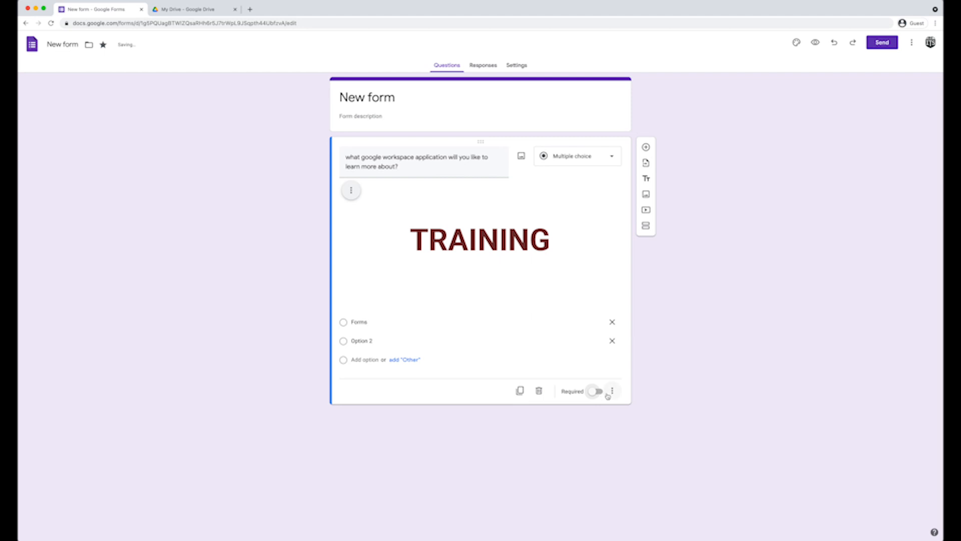
click(611, 390)
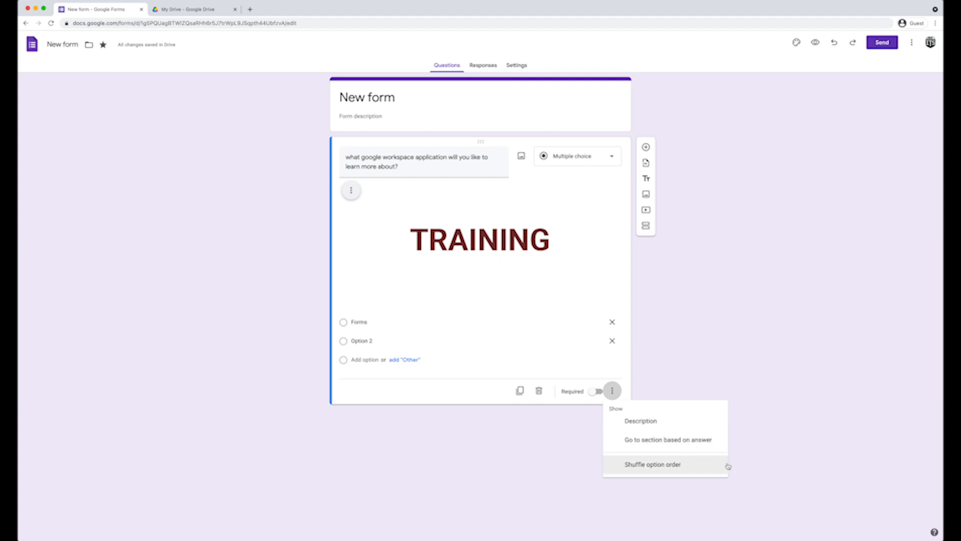
click(652, 464)
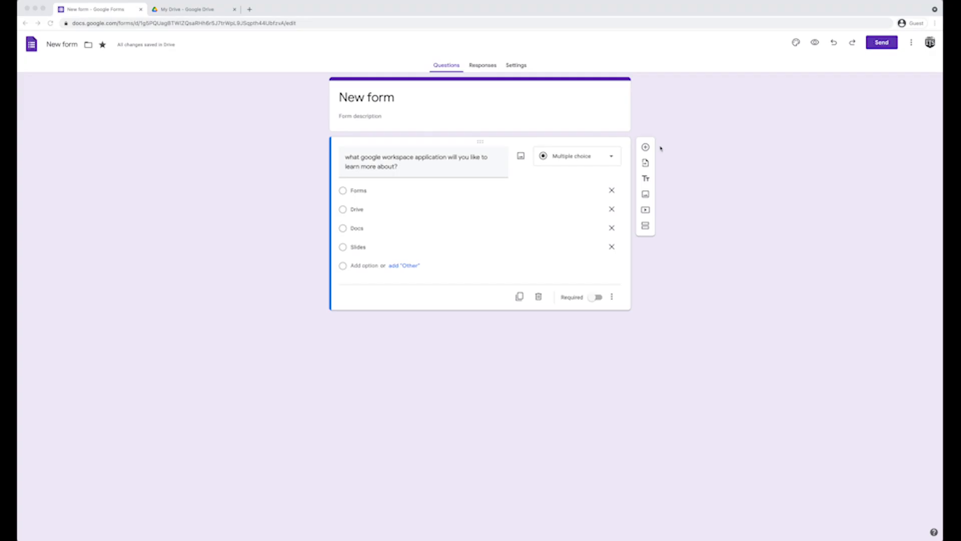
mouse_move(652, 200)
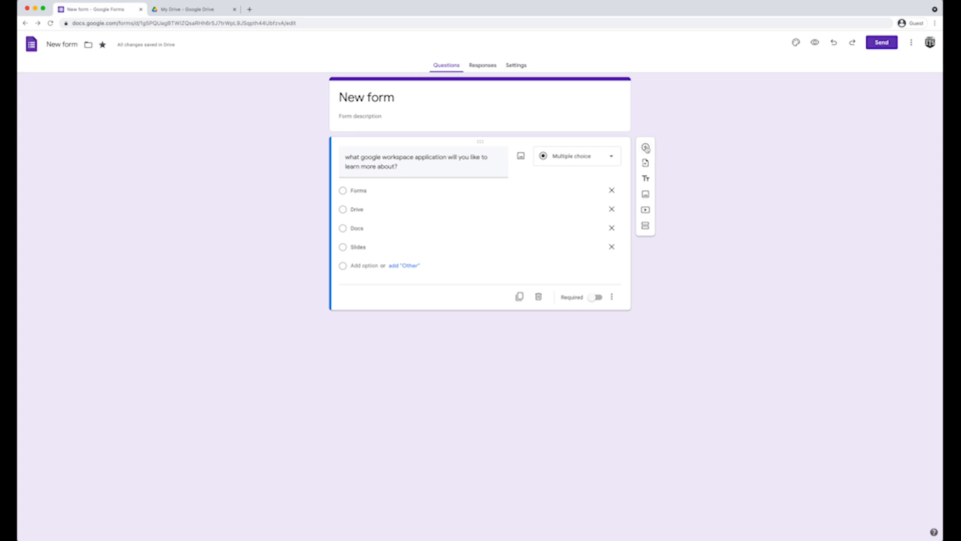
mouse_move(645, 163)
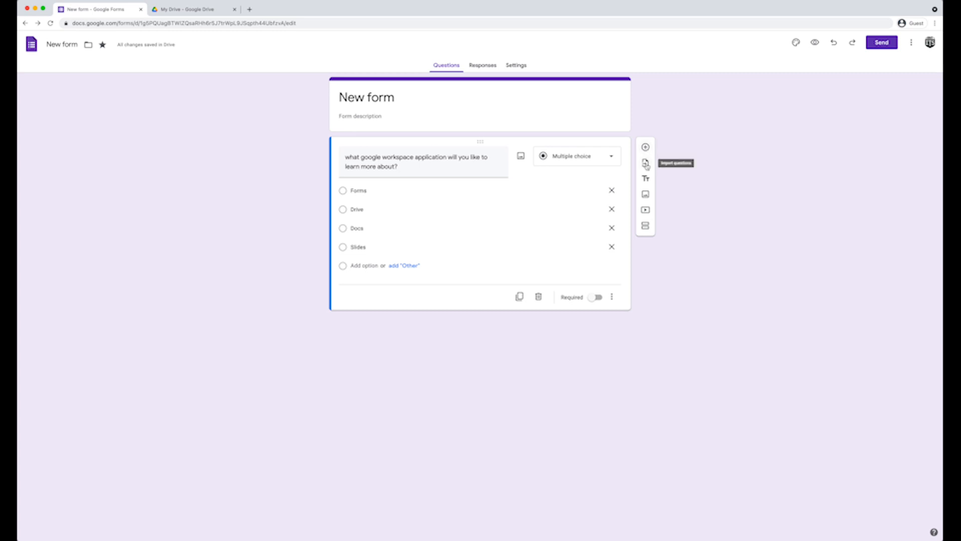
mouse_move(645, 180)
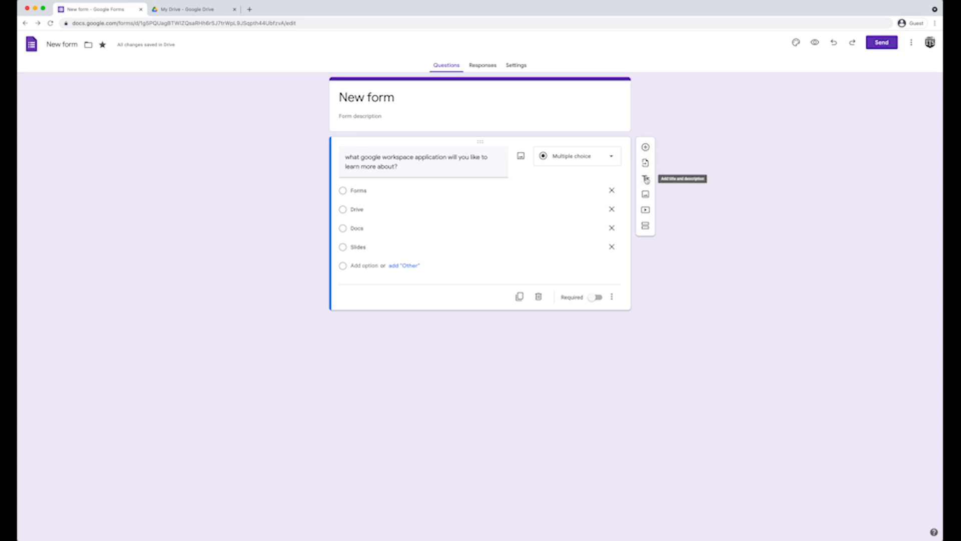
mouse_move(645, 194)
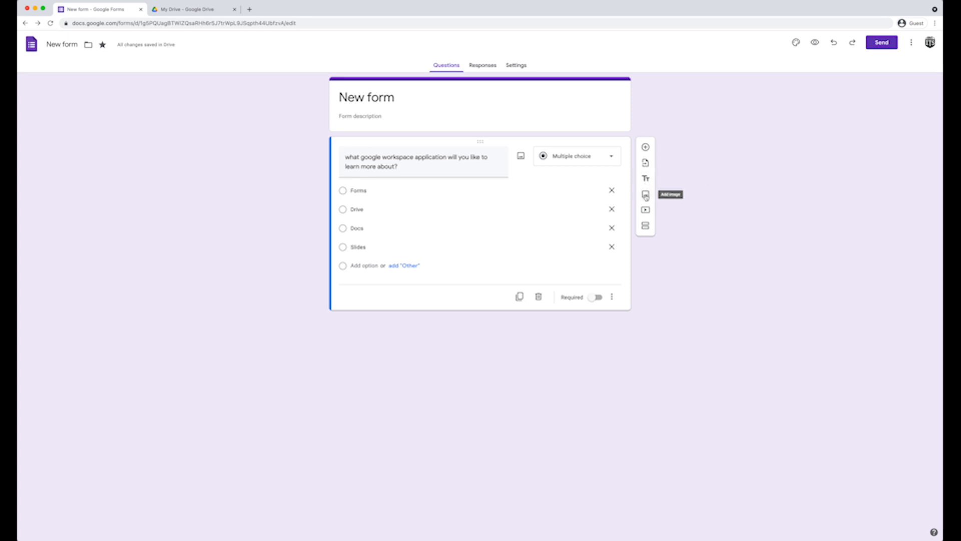
mouse_move(645, 226)
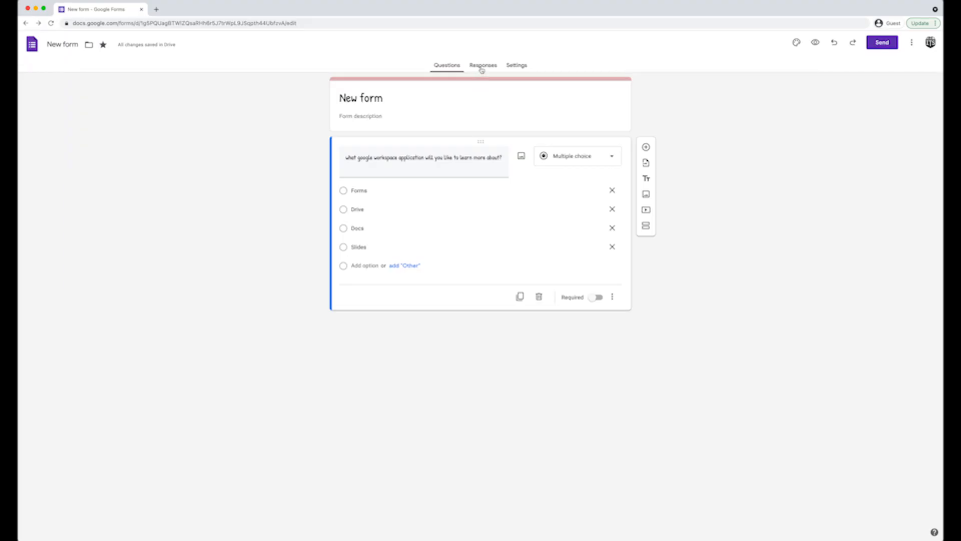
- Review the Responses overview, toggling Accepting responses off and on and viewing its options menu
click(482, 65)
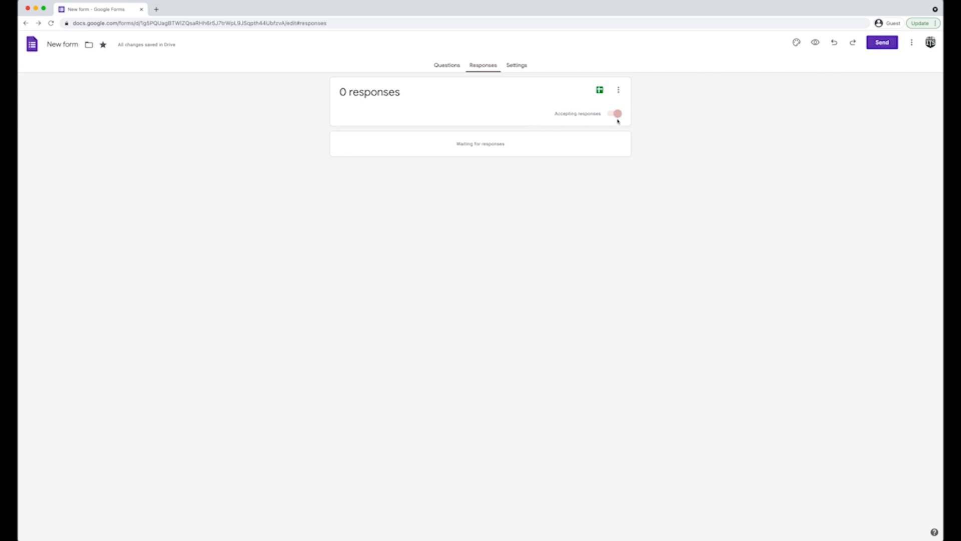
click(617, 113)
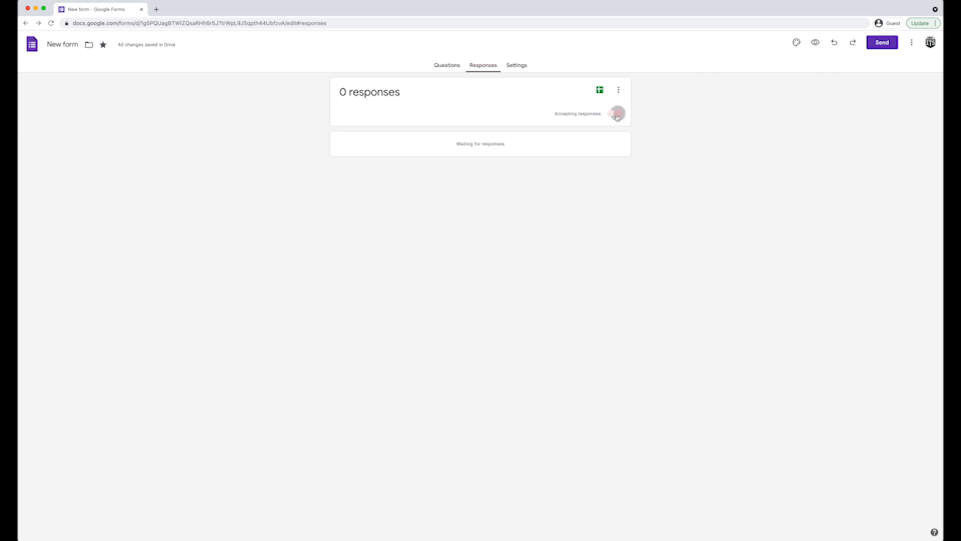
click(616, 113)
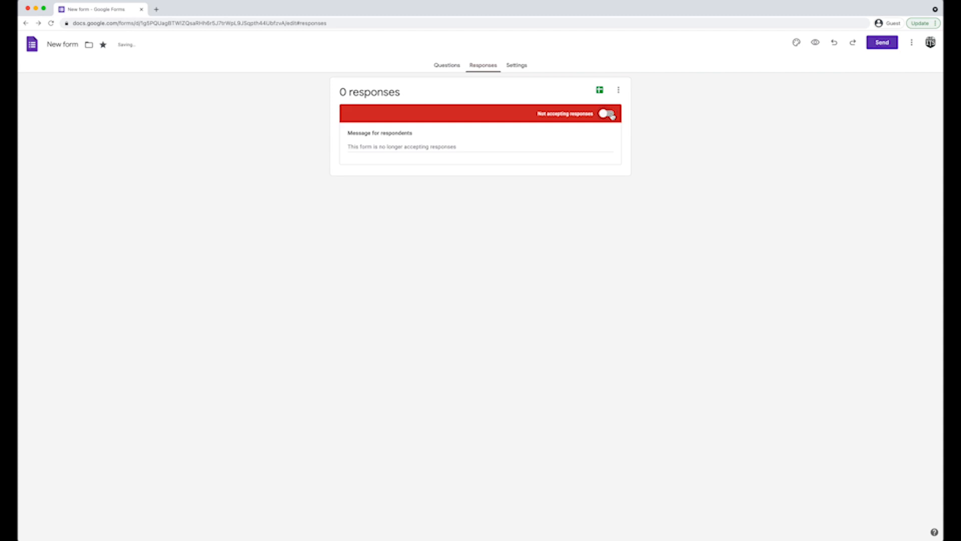
click(607, 114)
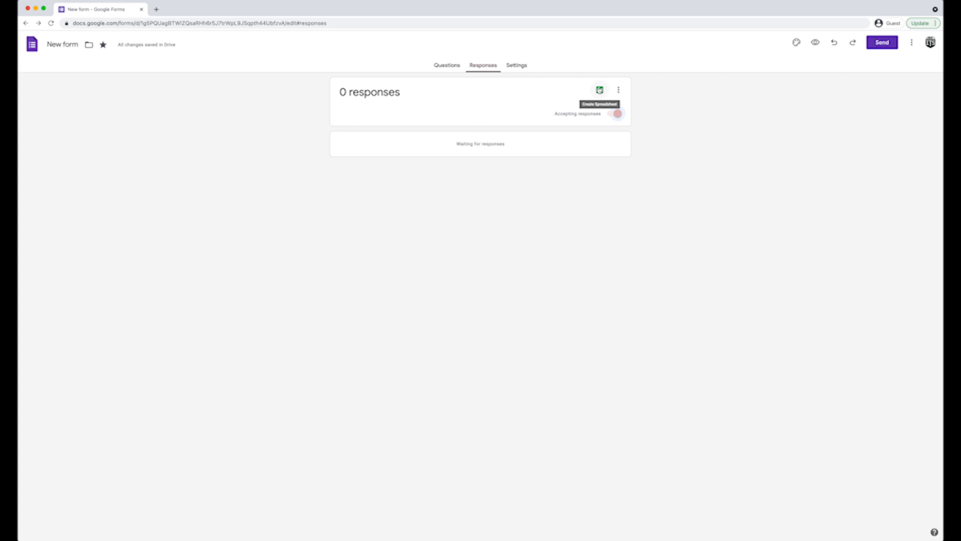
click(618, 89)
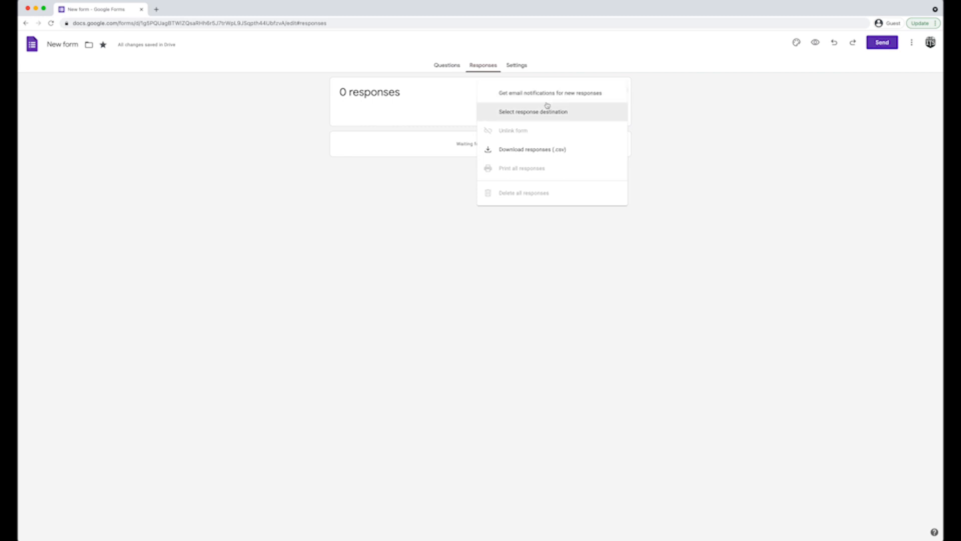
mouse_move(552, 149)
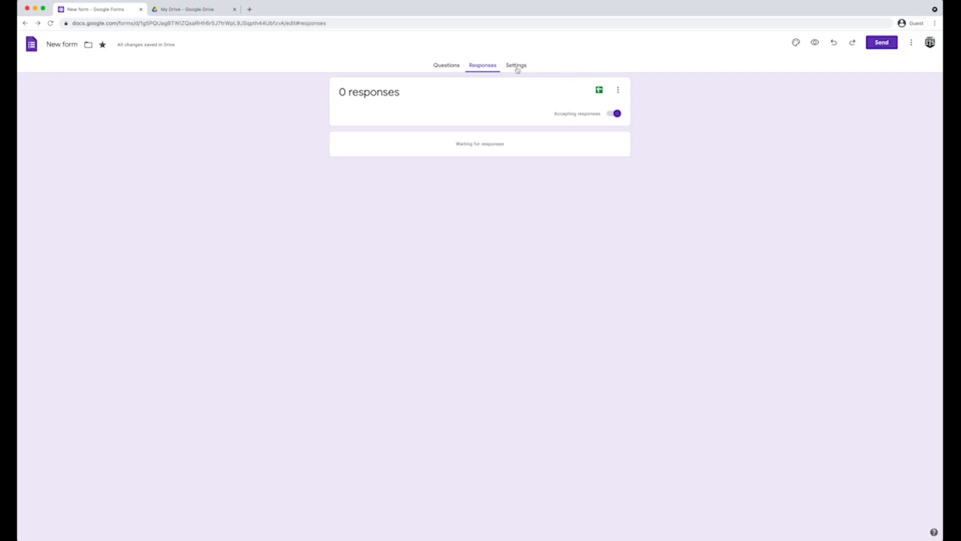
- Review the Settings form defaults and question defaults, then return to the Questions editor
click(516, 65)
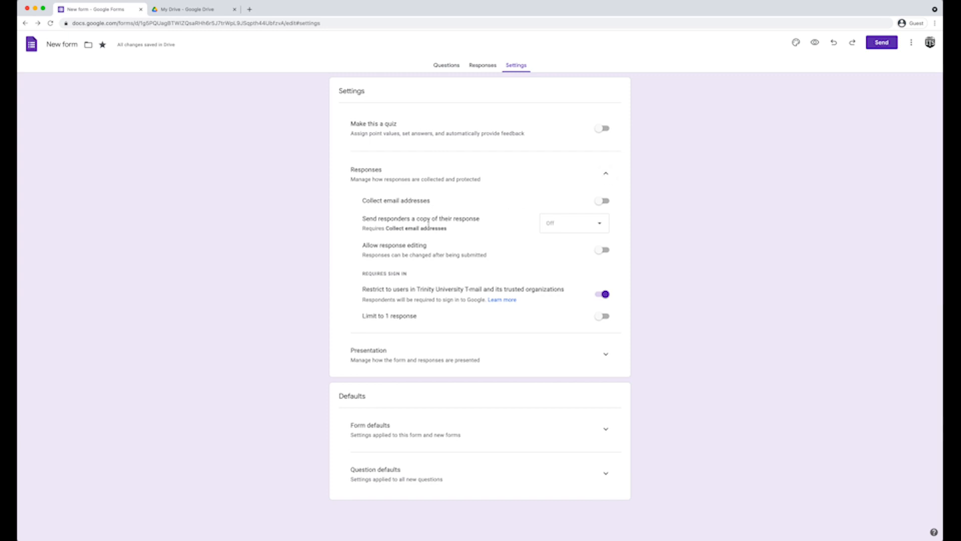
mouse_move(460, 277)
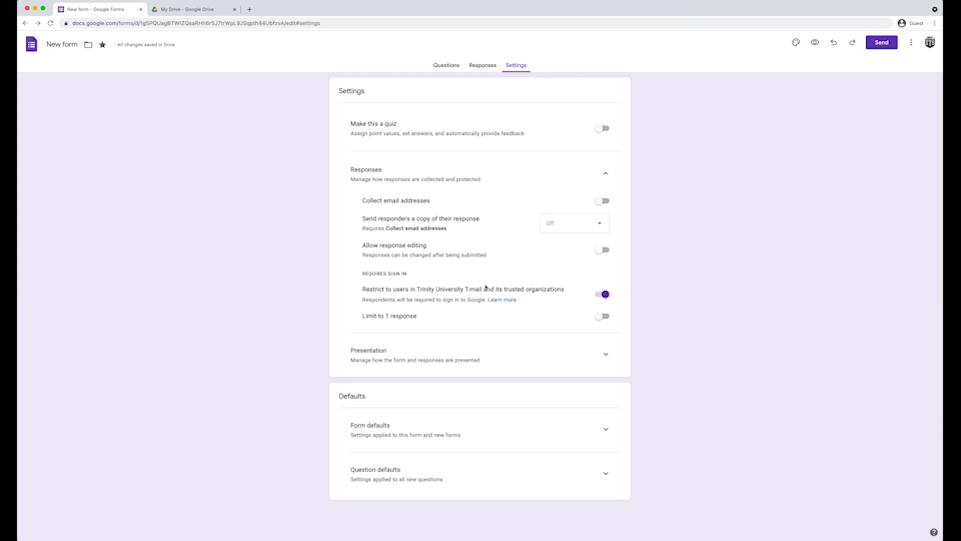
mouse_move(396, 357)
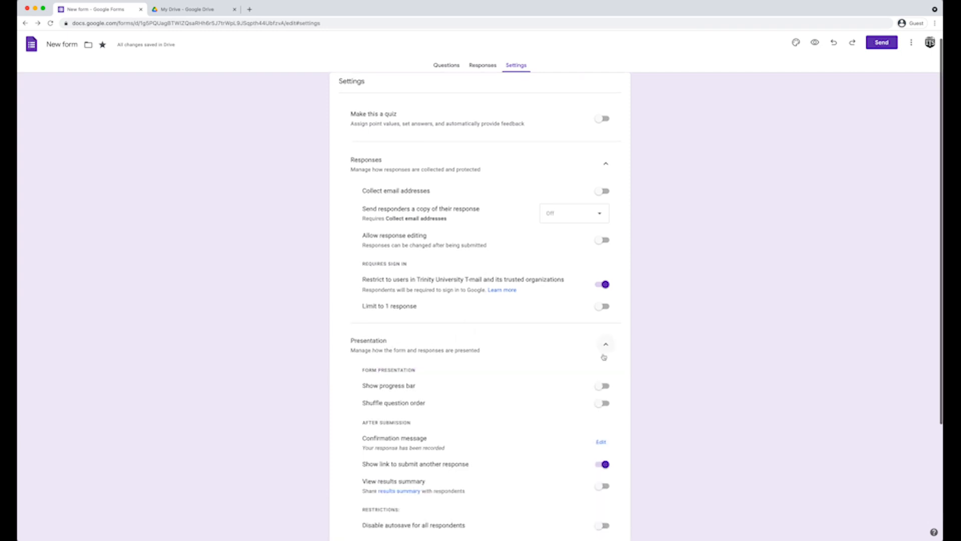
scroll(down, 3)
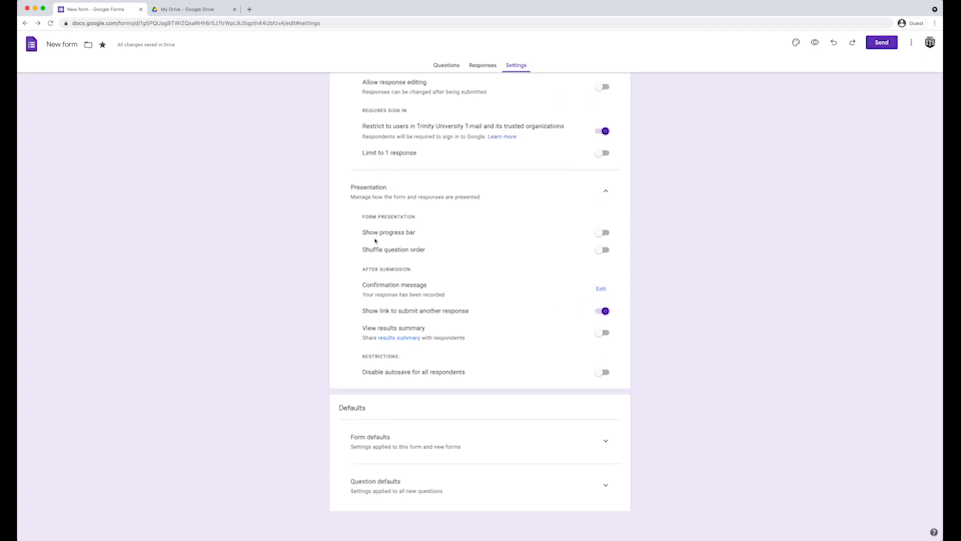
mouse_move(490, 396)
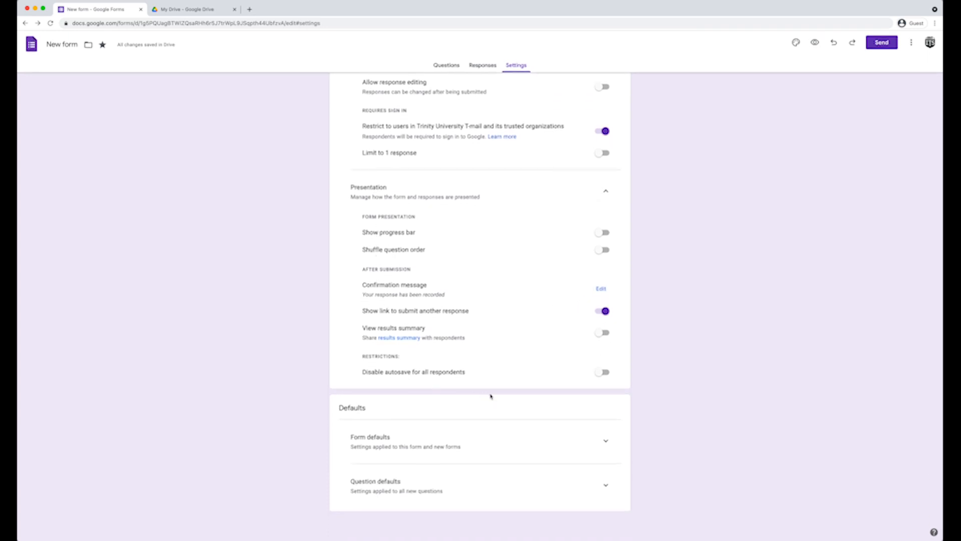
mouse_move(572, 457)
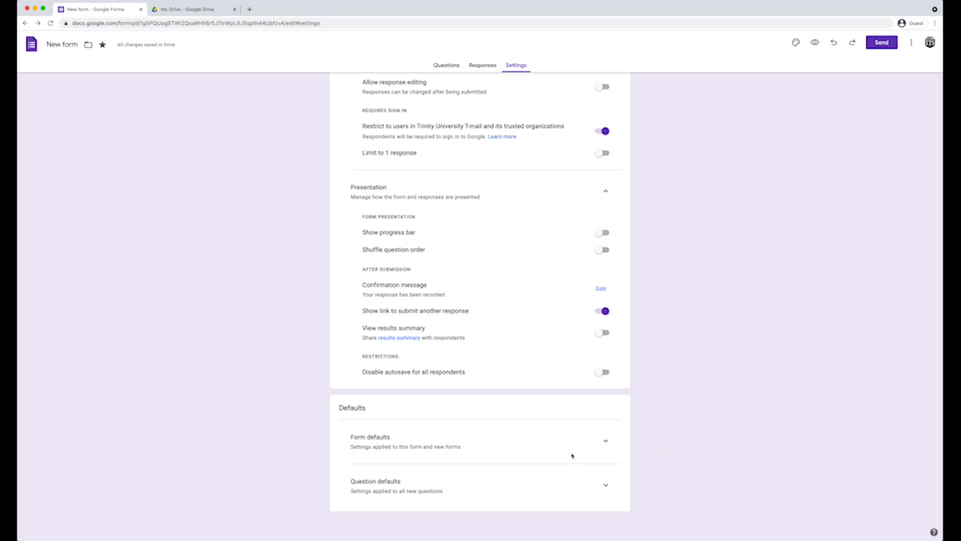
mouse_move(619, 448)
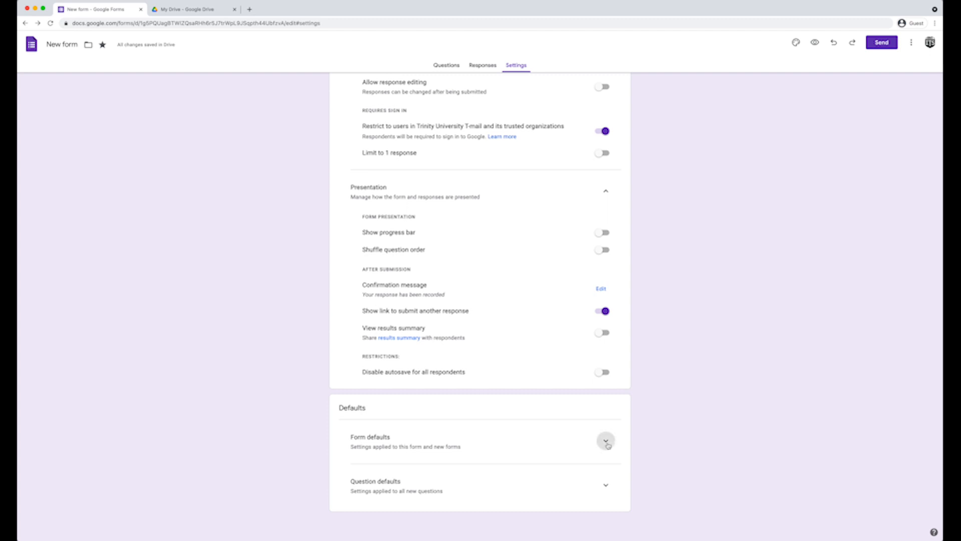
click(604, 440)
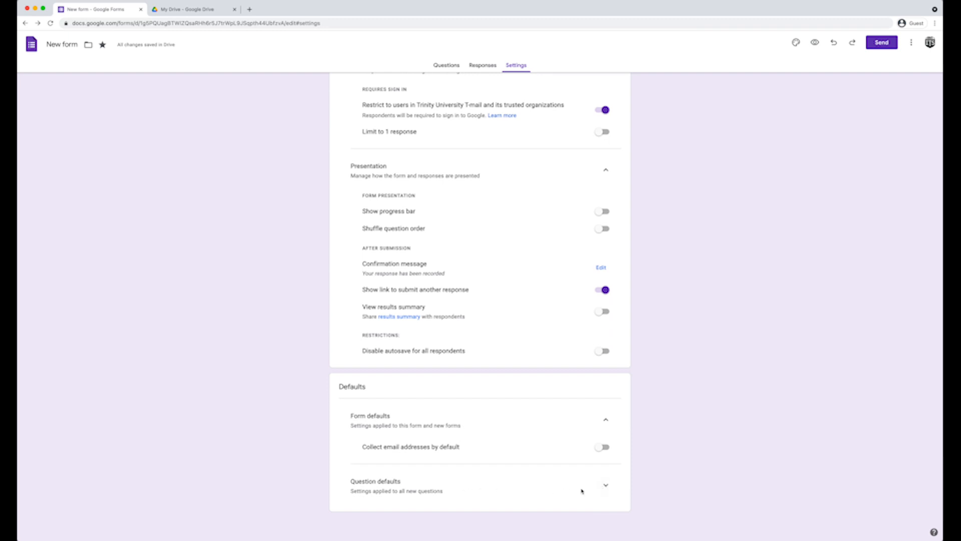
click(605, 485)
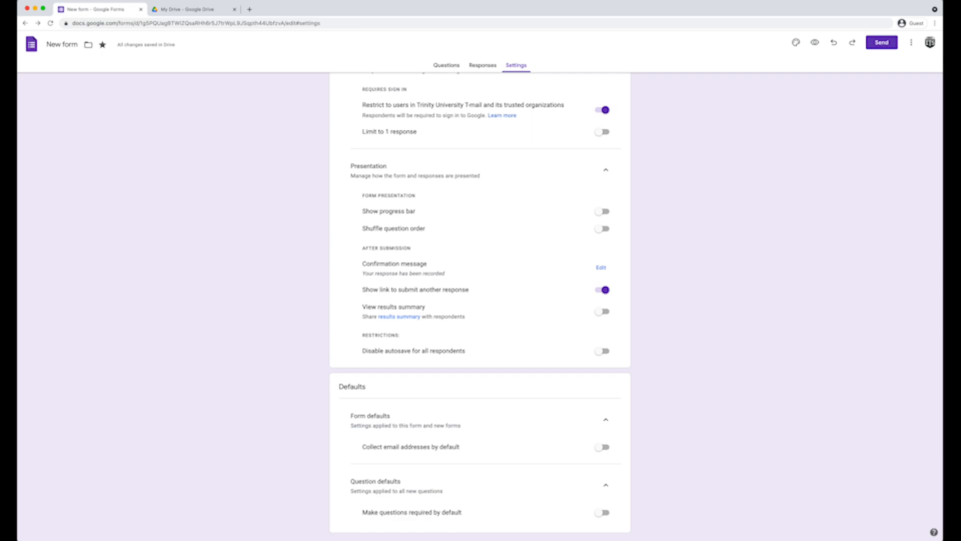
click(447, 65)
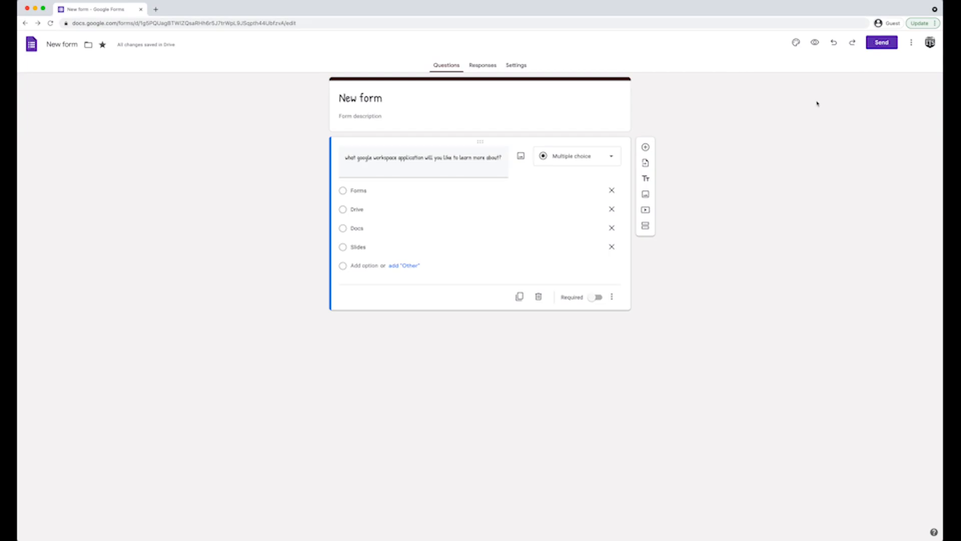
mouse_move(795, 42)
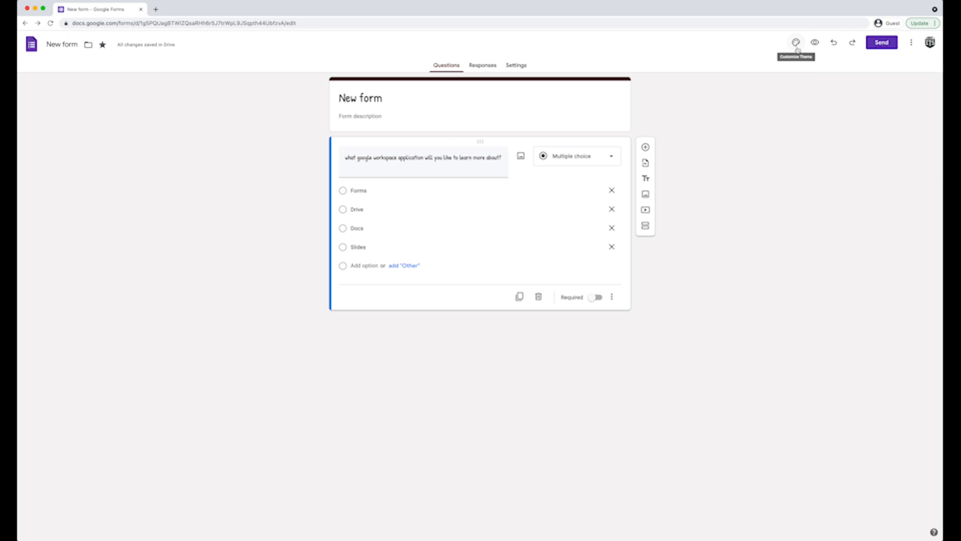
- Browse the header image categories in Customize theme without choosing an image
click(796, 42)
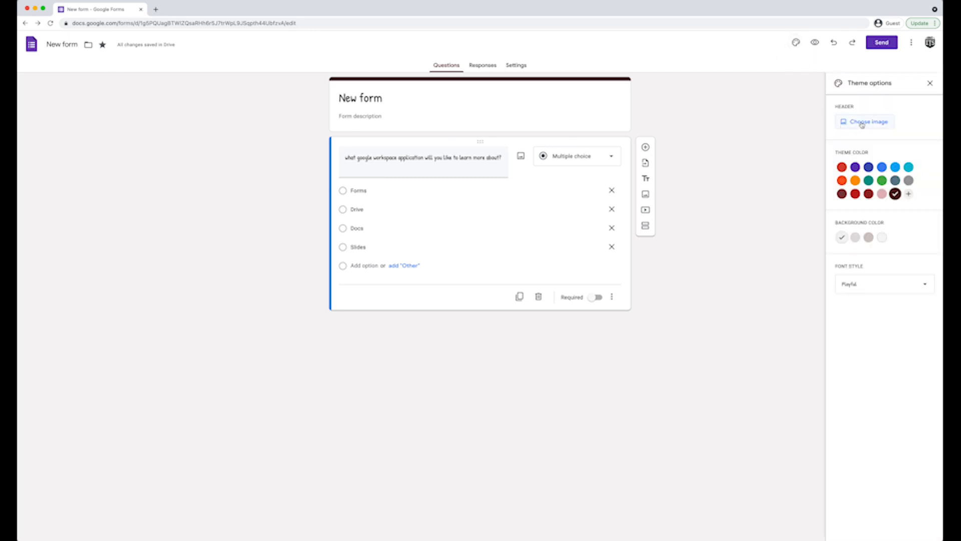
click(864, 121)
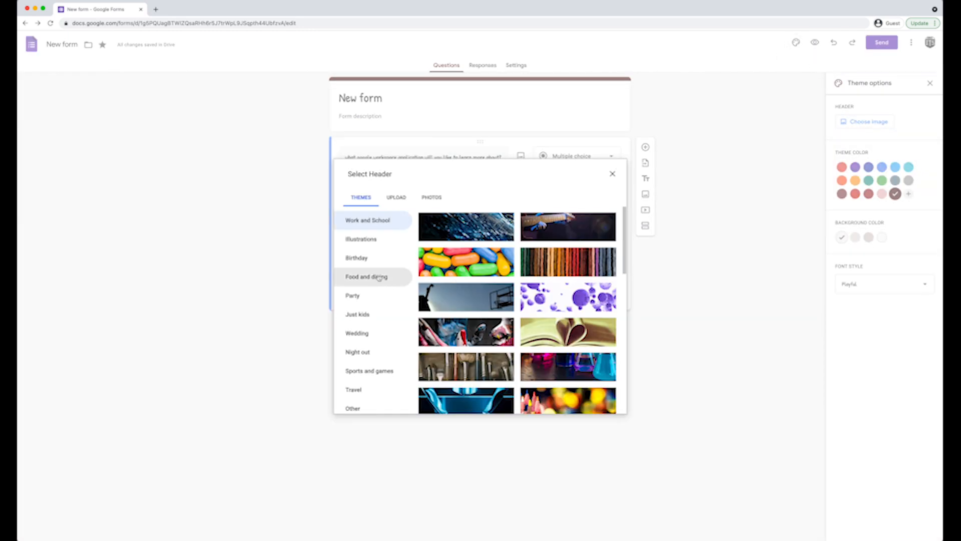
click(358, 314)
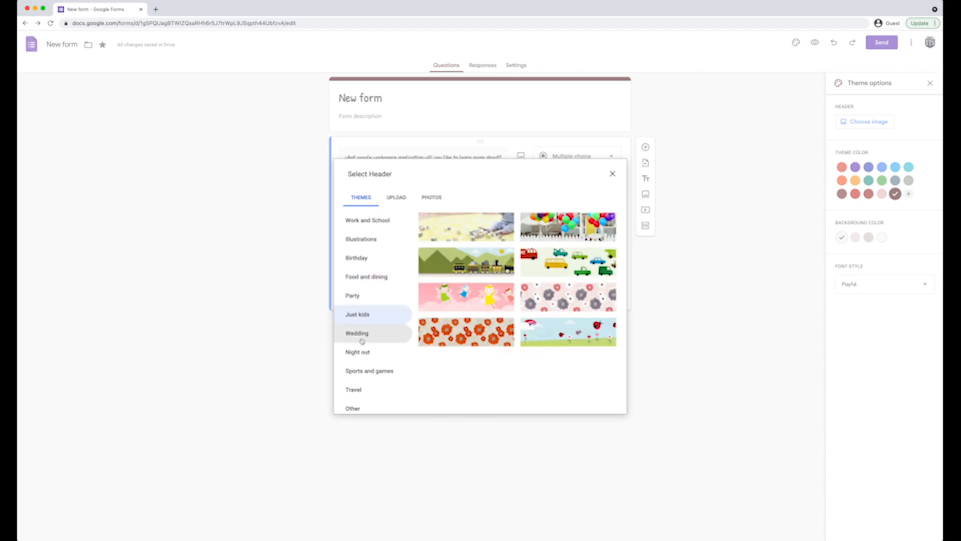
click(370, 370)
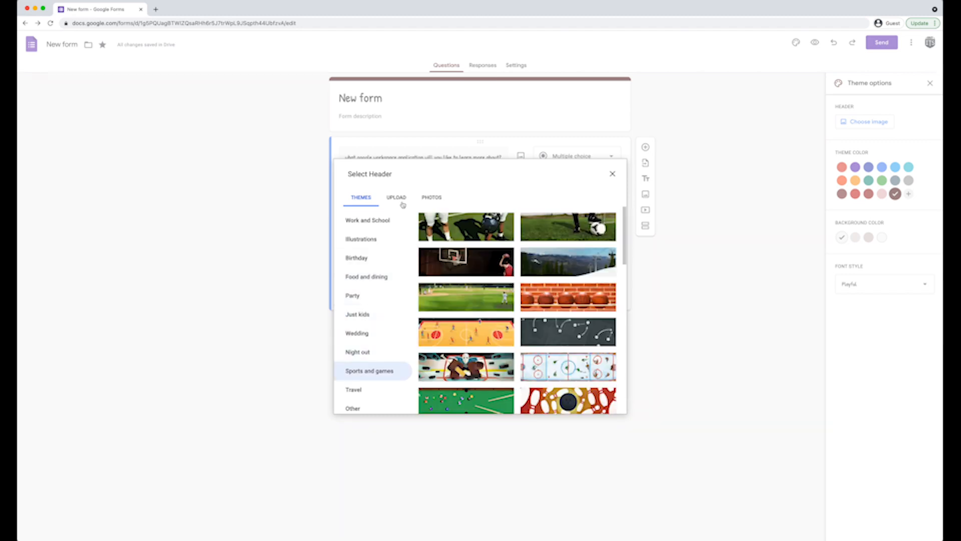
click(431, 197)
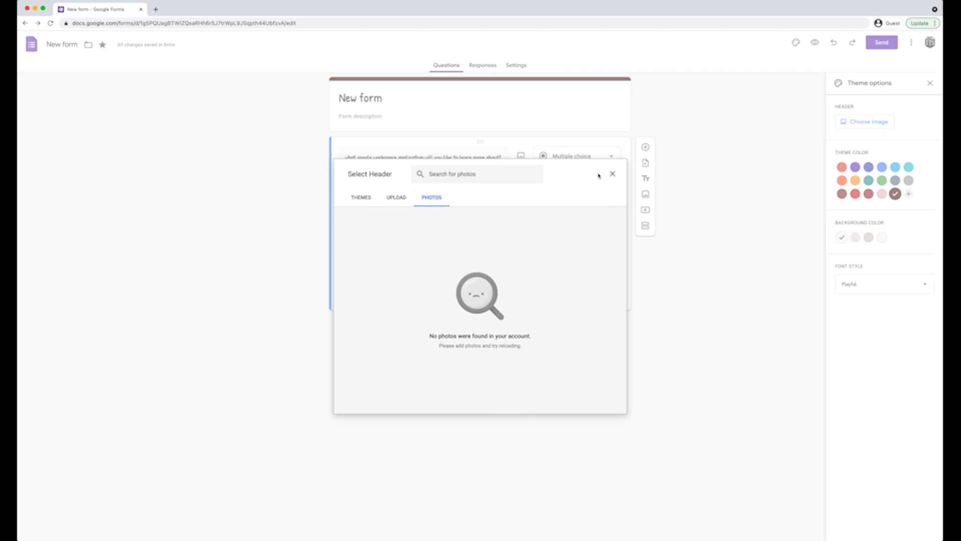
click(611, 173)
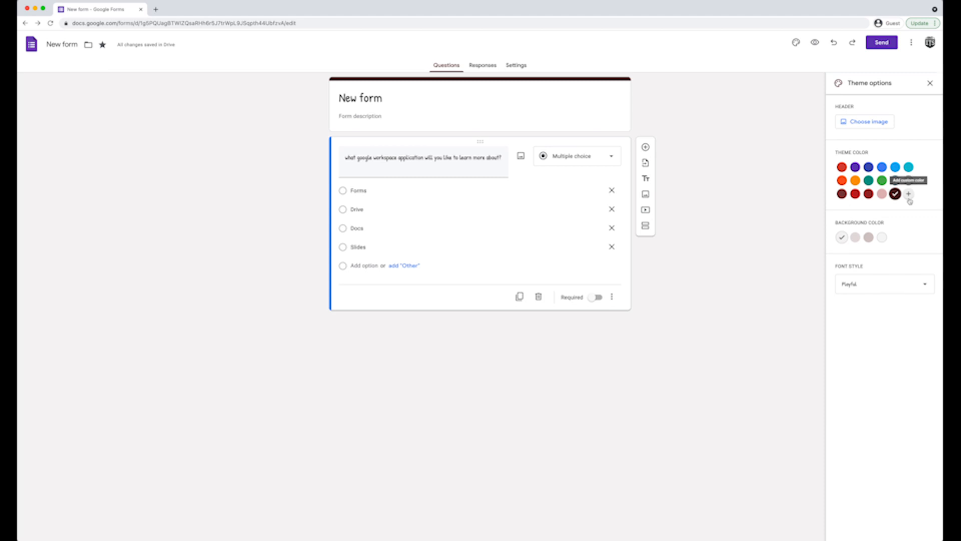
- Apply a custom red theme colour with a light background, keep the Playful font, and close the theme panel
click(908, 194)
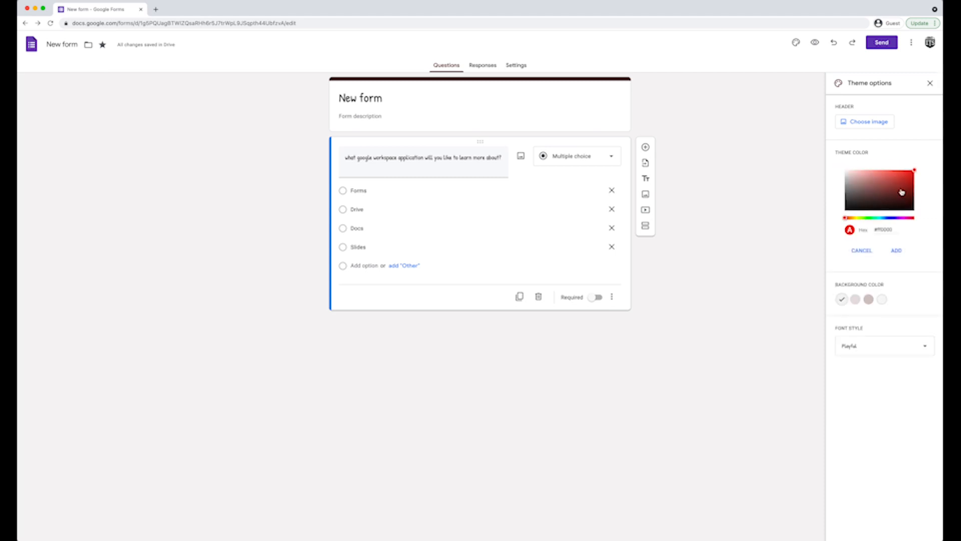
click(900, 189)
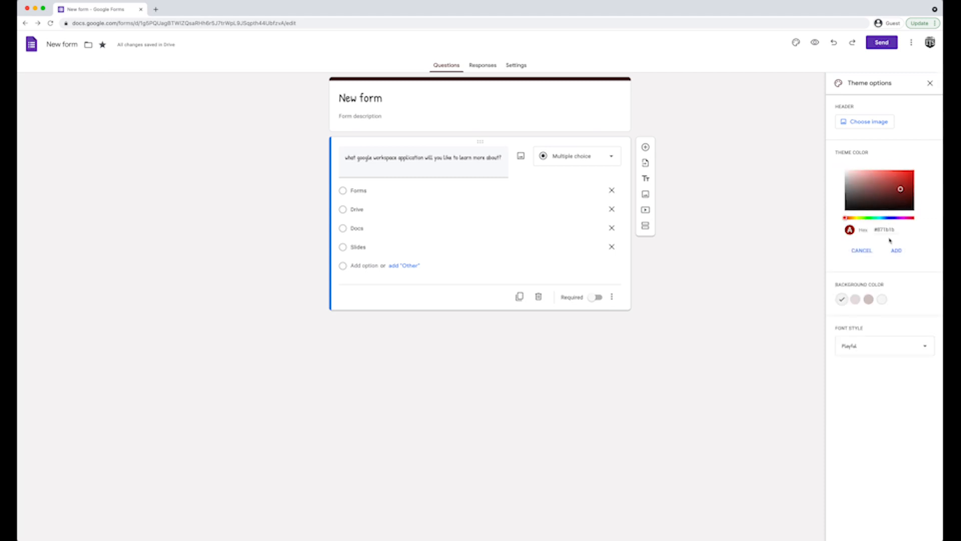
click(895, 251)
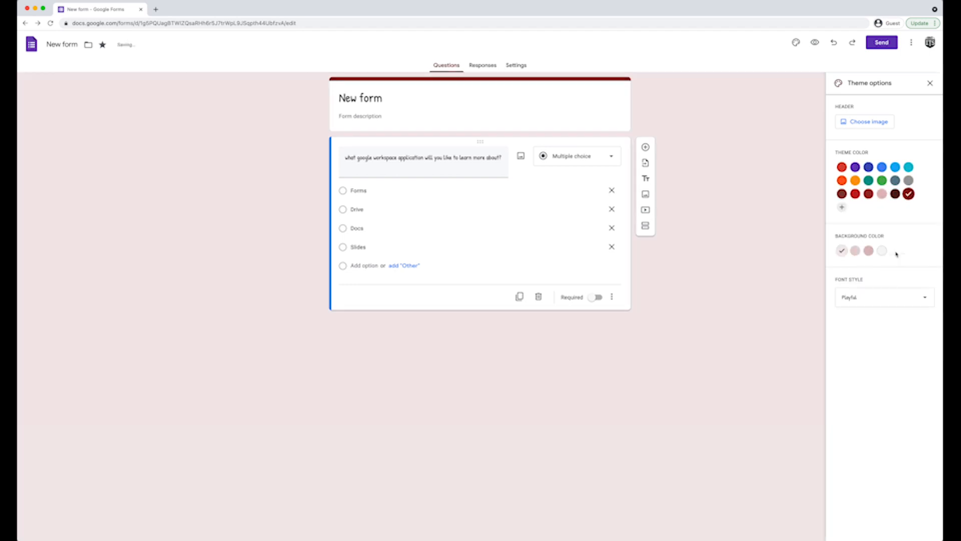
mouse_move(854, 250)
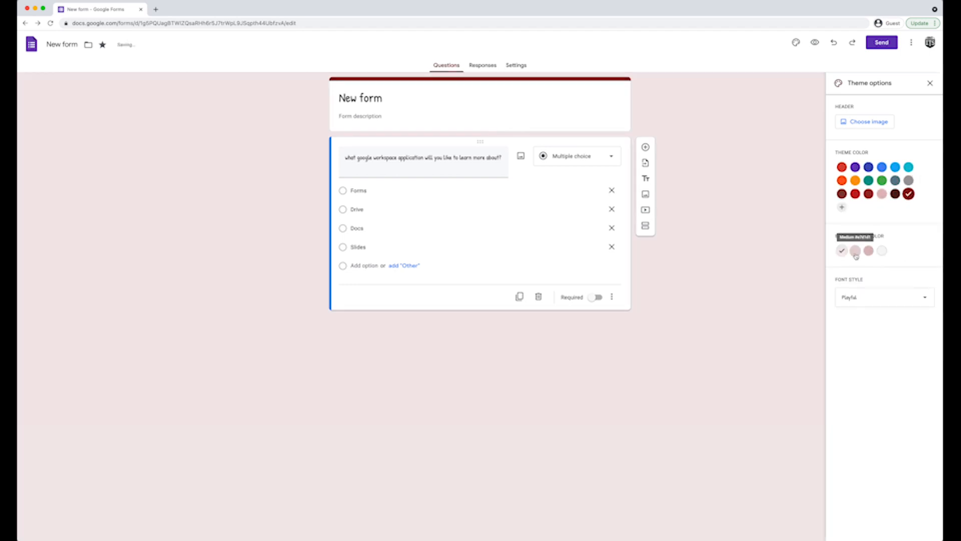
click(881, 250)
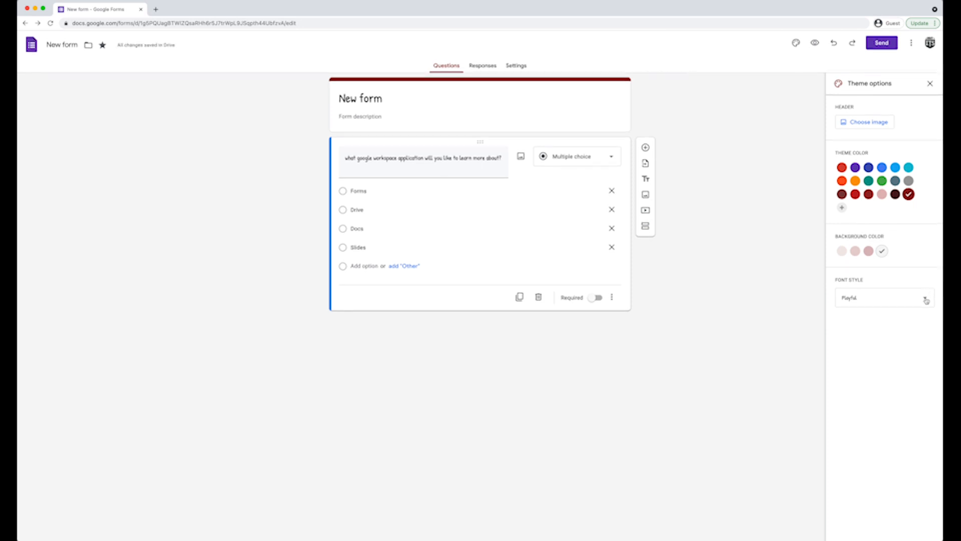
click(884, 297)
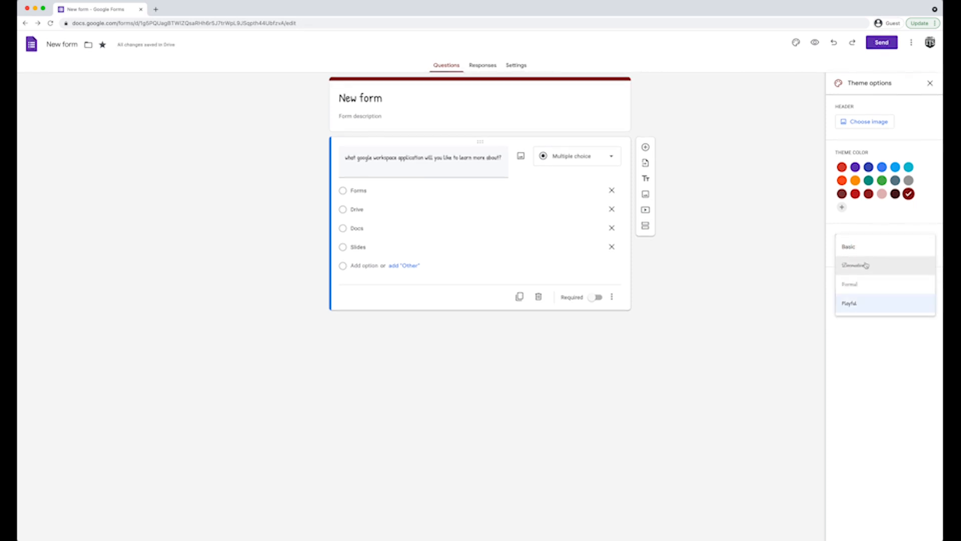
click(849, 302)
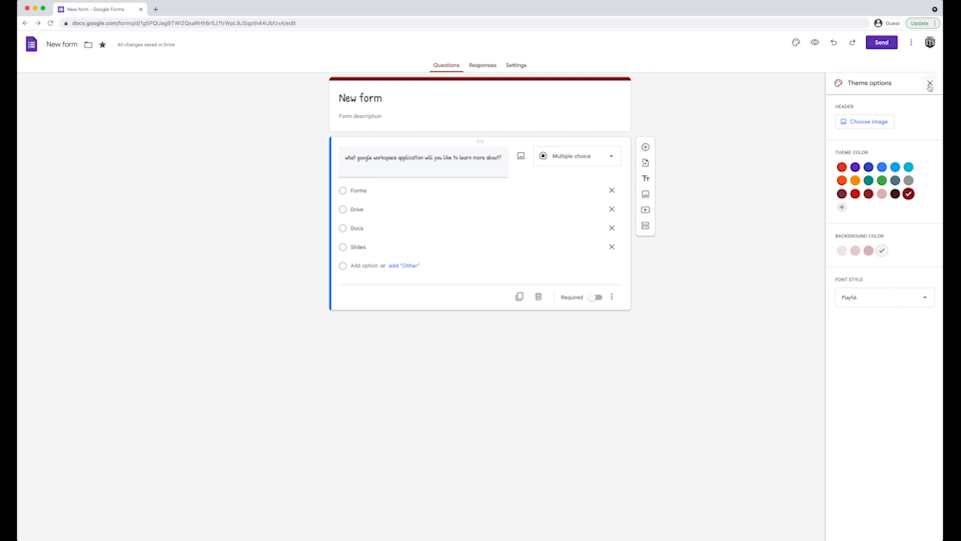
click(929, 84)
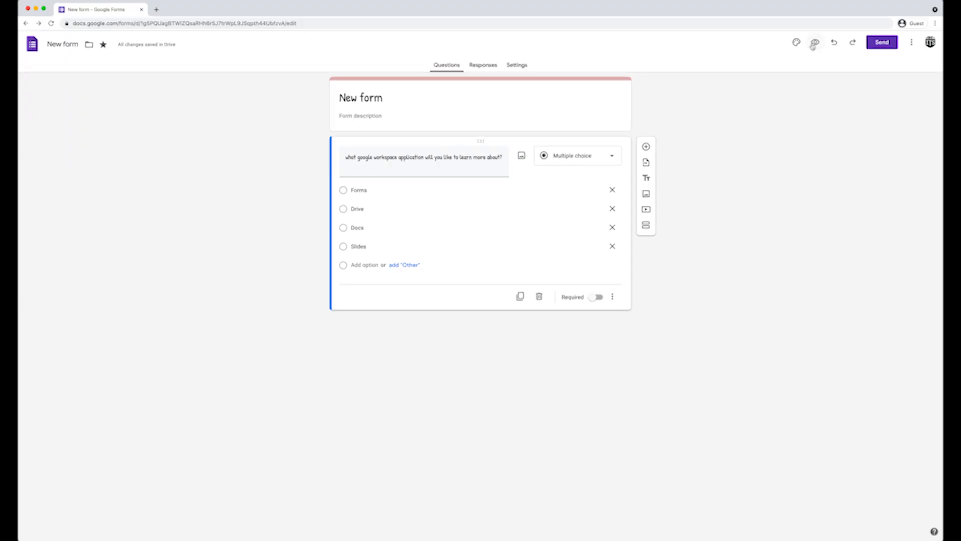
click(814, 42)
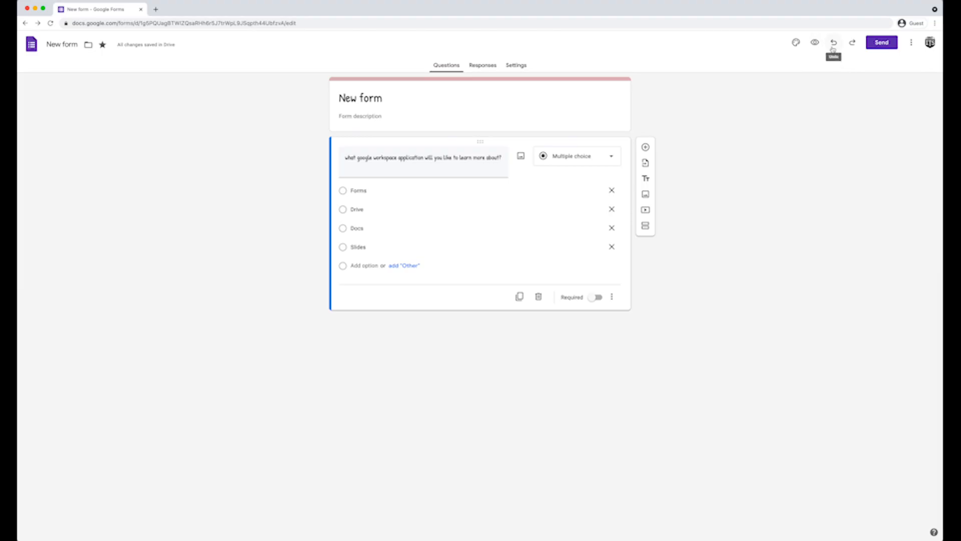
mouse_move(852, 42)
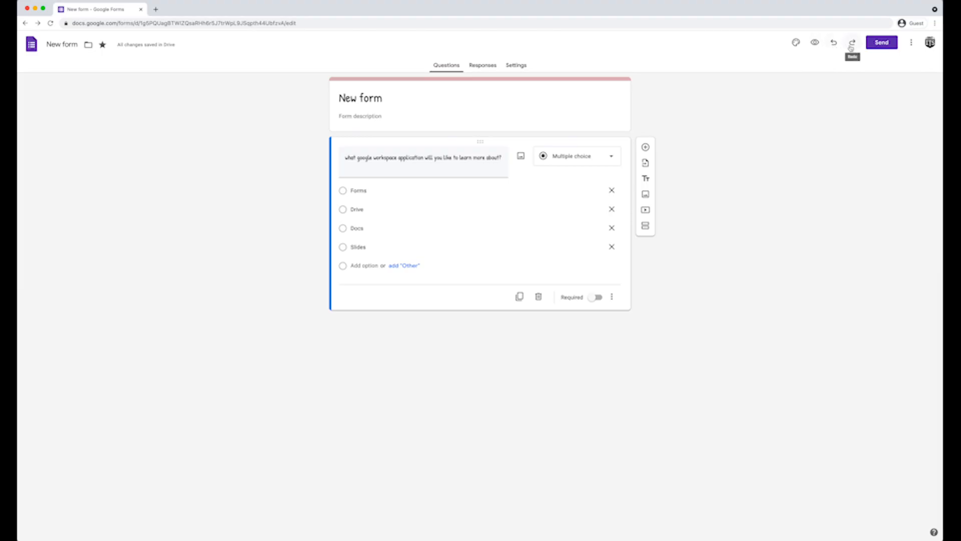
mouse_move(834, 42)
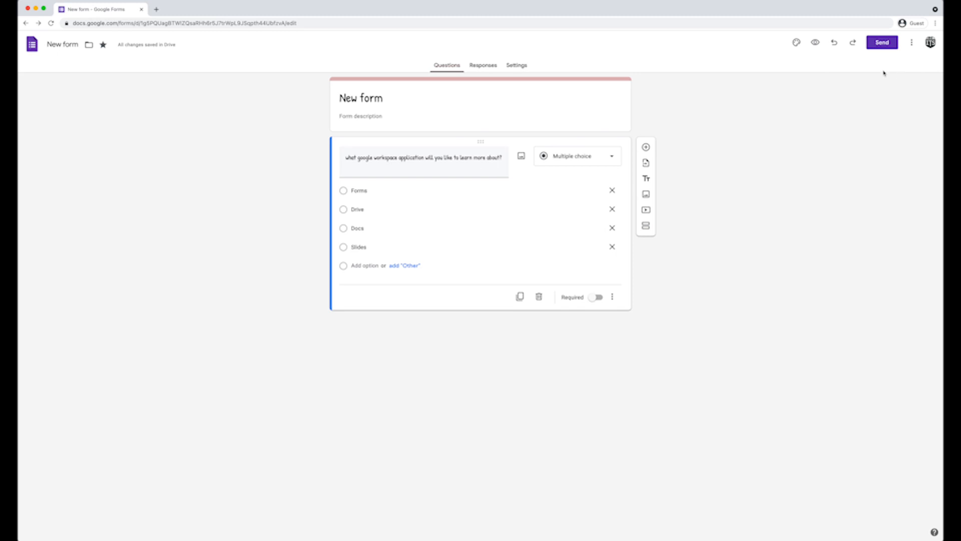
click(881, 42)
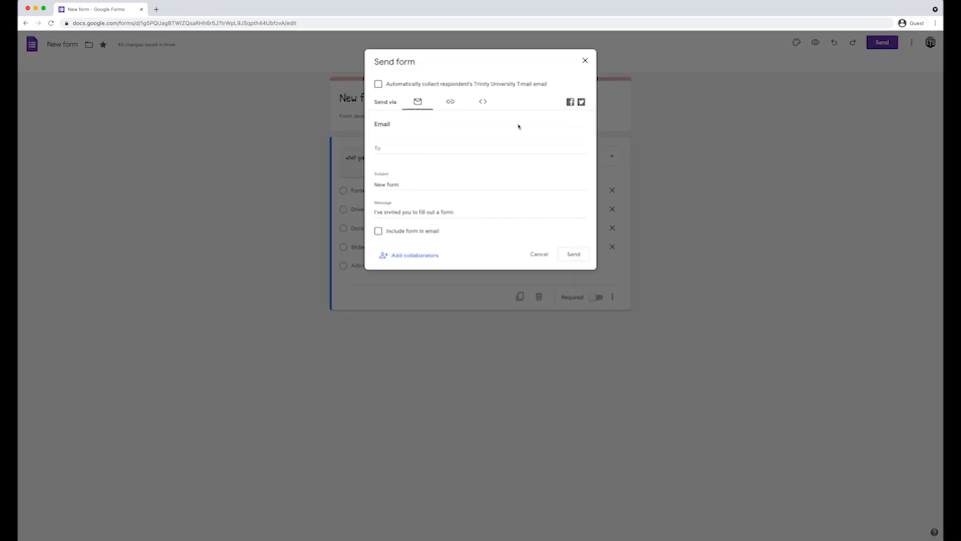
click(450, 102)
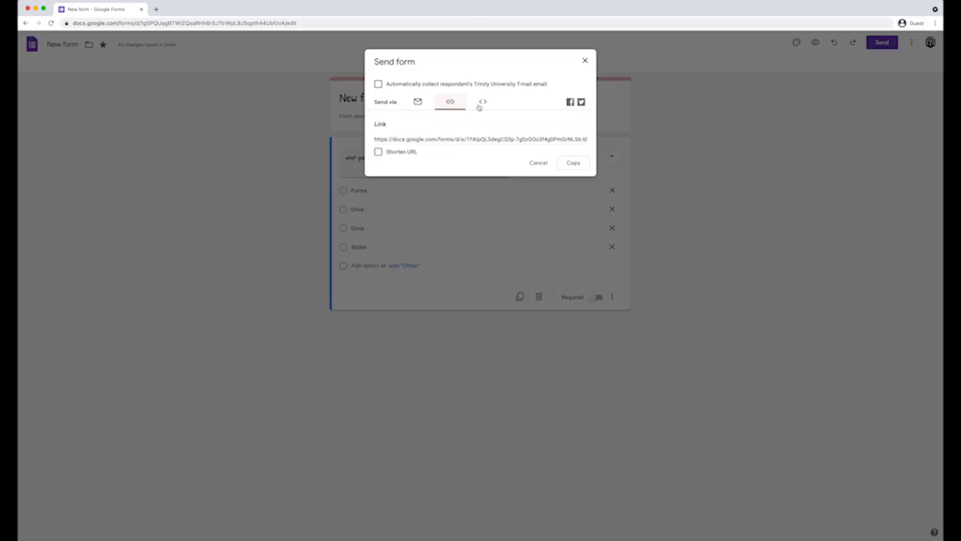
click(482, 101)
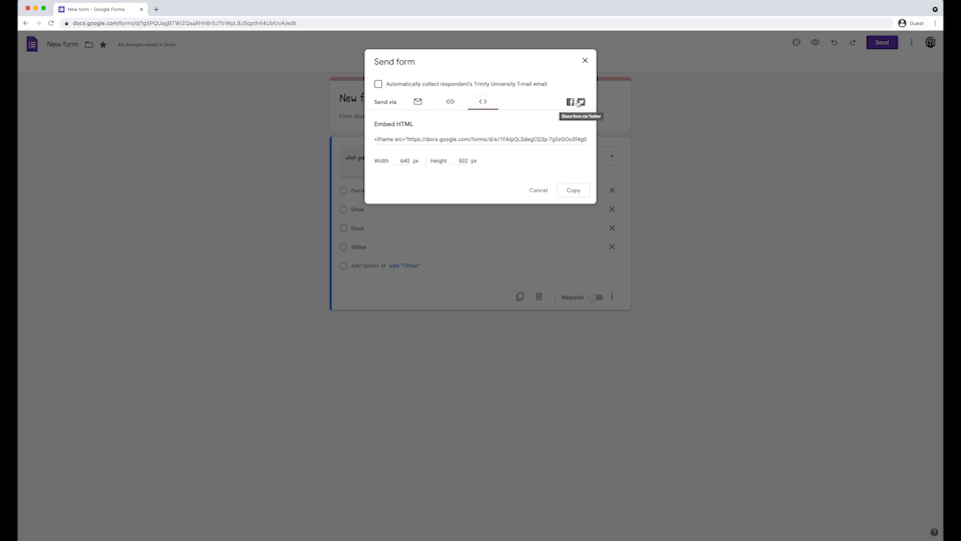
click(418, 102)
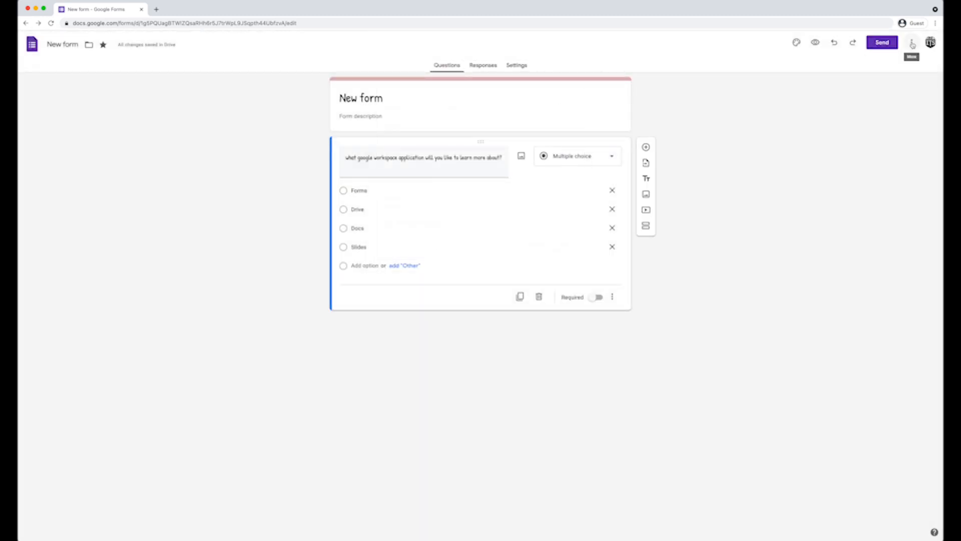
- Show the More menu with copy, trash, print and collaborator actions
click(911, 42)
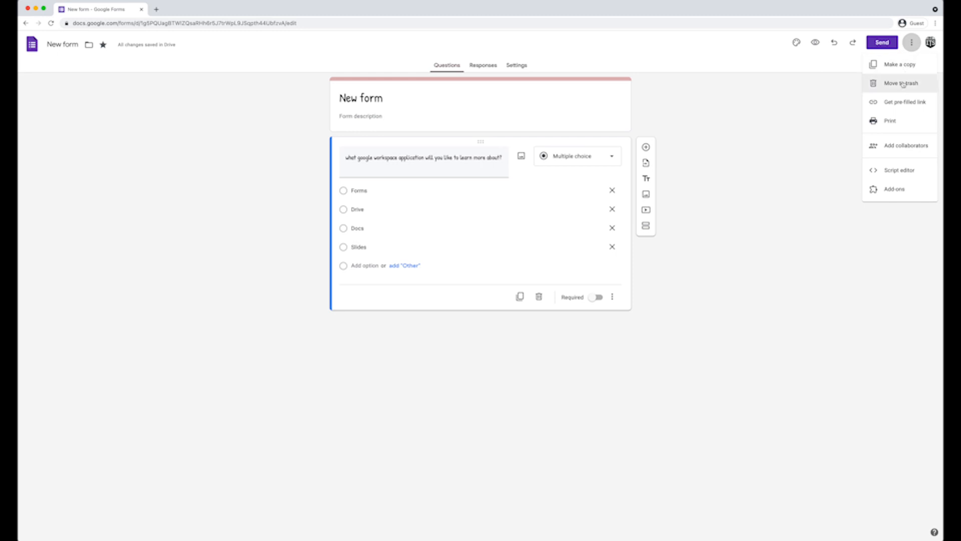
mouse_move(903, 102)
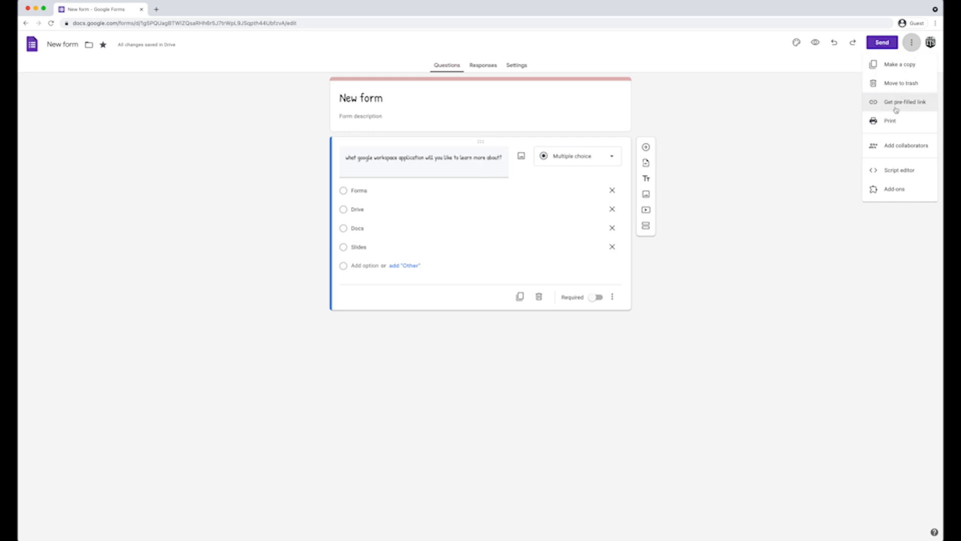
mouse_move(889, 121)
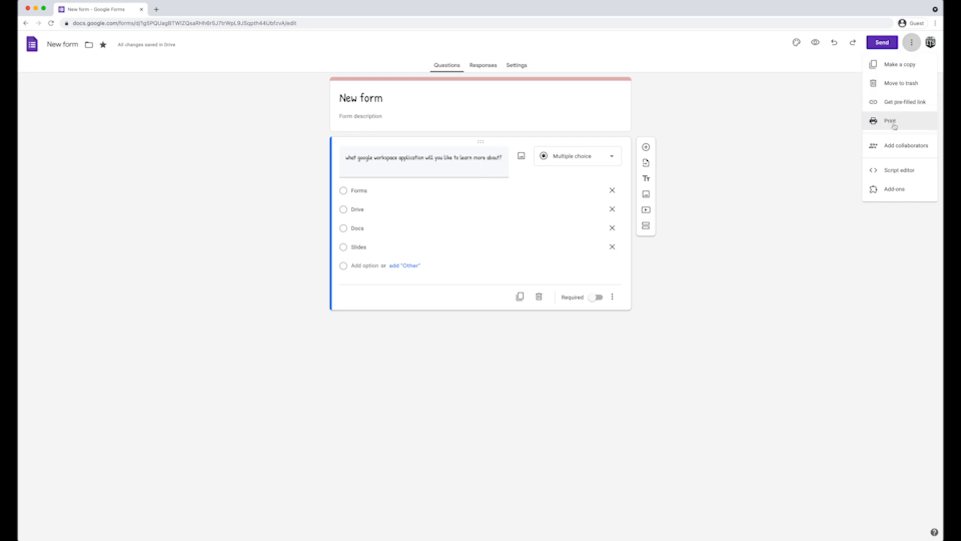